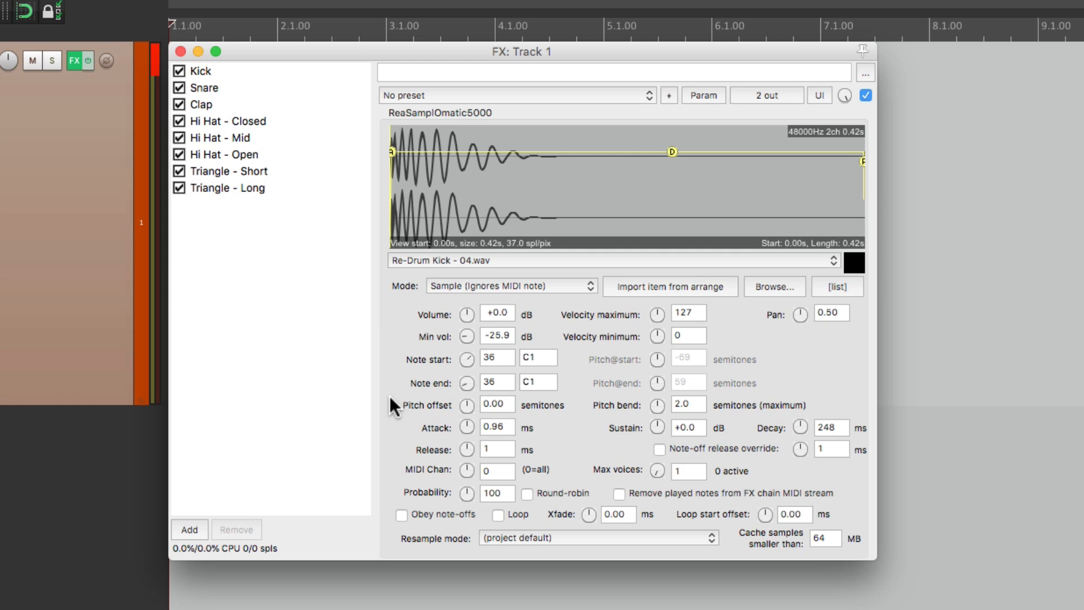
{"action": "mouse_move", "coordinate": [392, 323]}
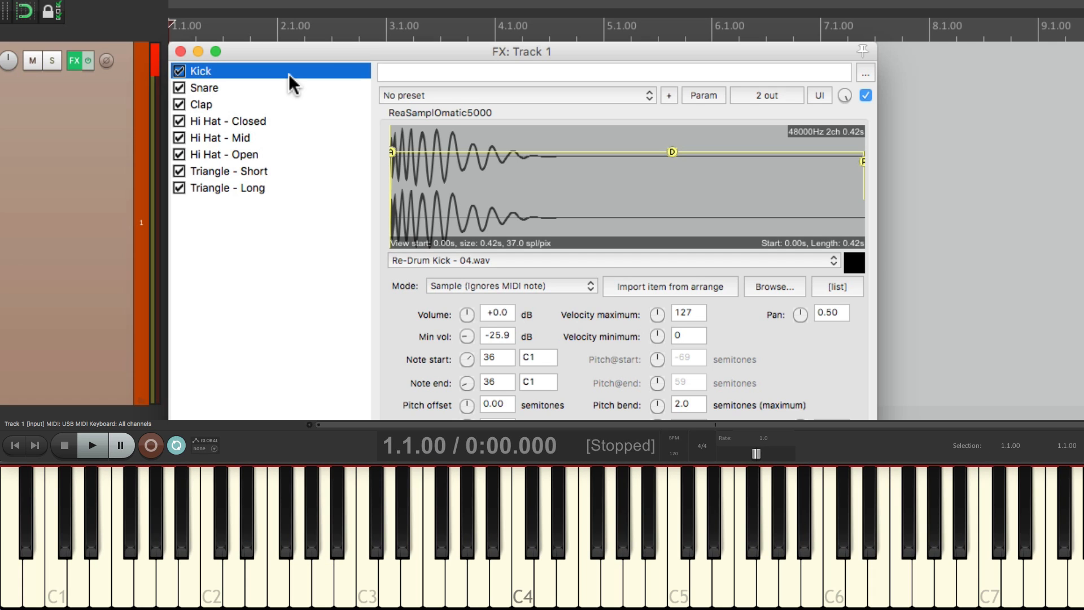
{"action": "mouse_move", "coordinate": [299, 100]}
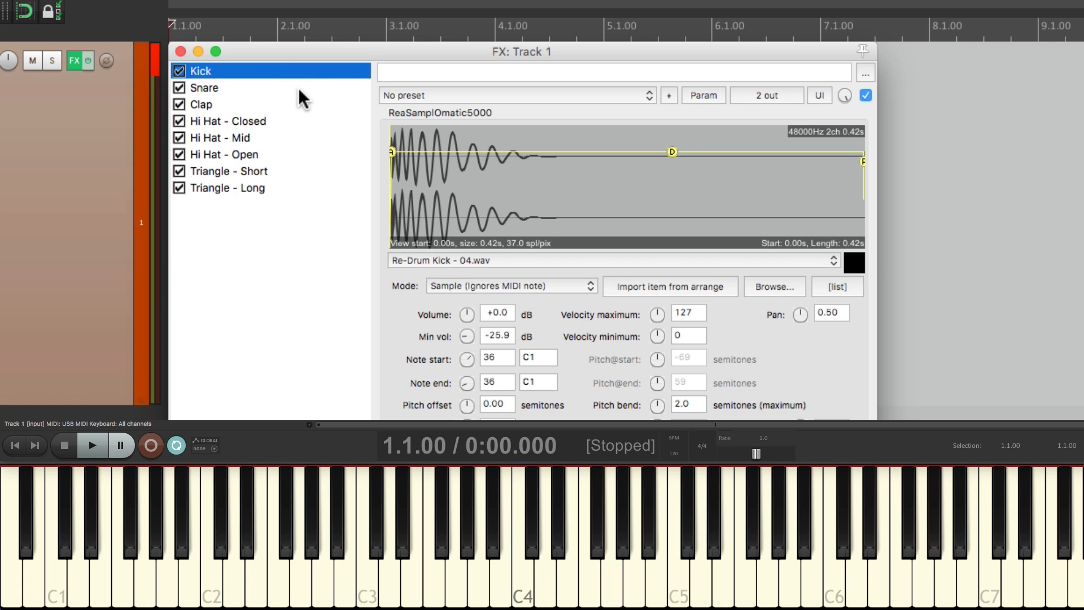
Step: Review each sampler's settings in turn: Snare, Clap, the three hi-hats, and both triangles
{"action": "left_click", "coordinate": [205, 86]}
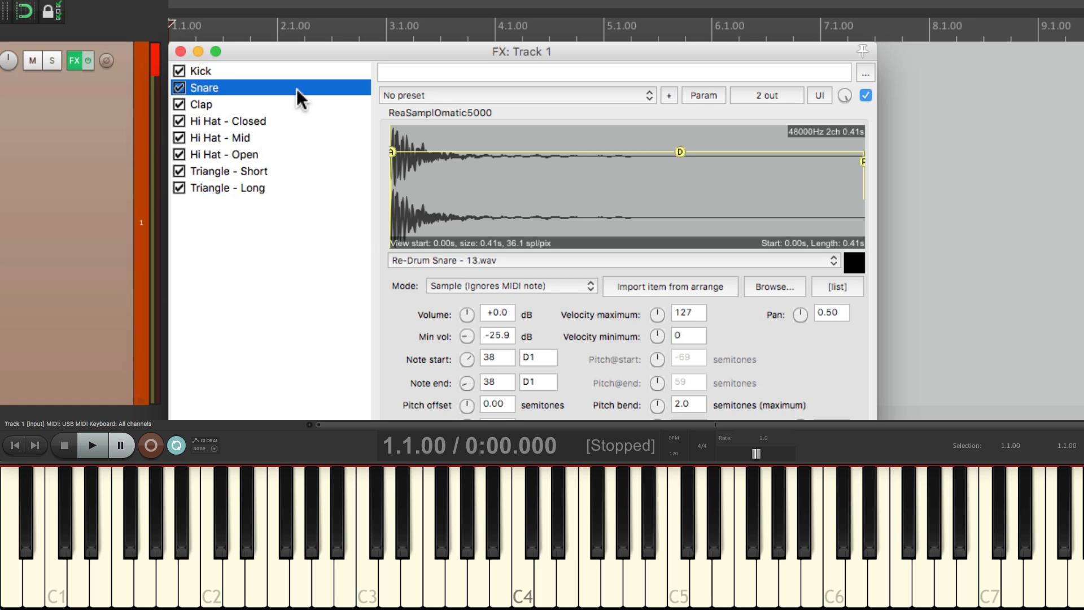
{"action": "left_click", "coordinate": [201, 104]}
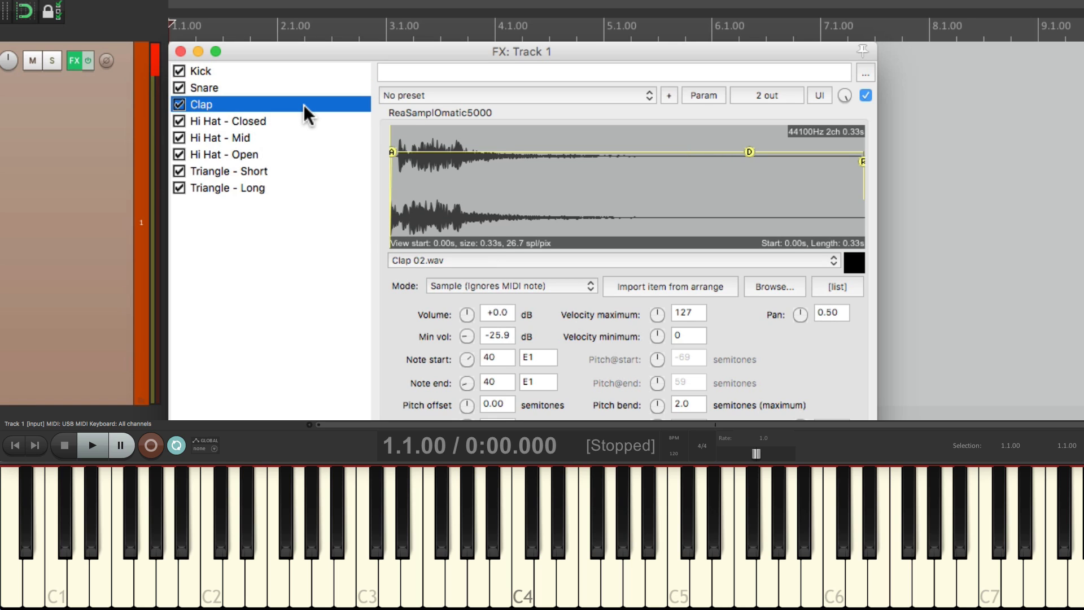
{"action": "left_click", "coordinate": [228, 120]}
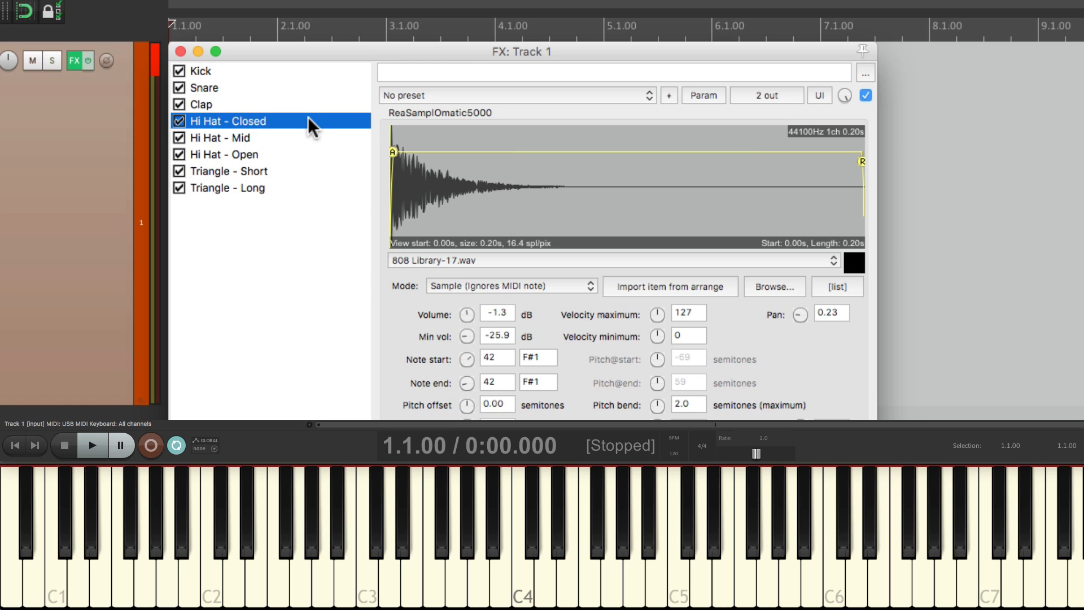
{"action": "mouse_move", "coordinate": [304, 143]}
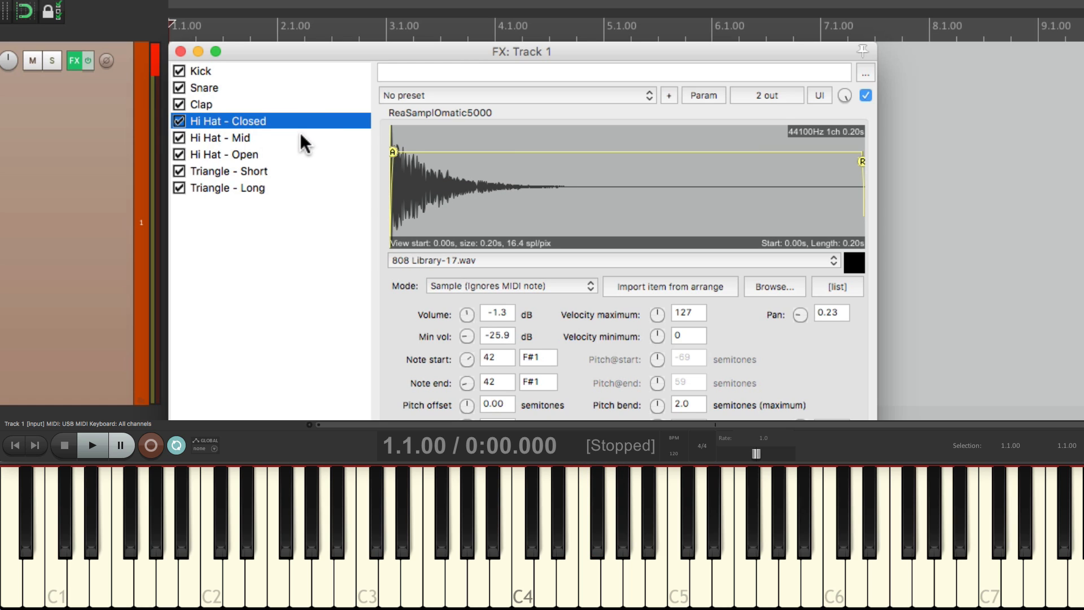
{"action": "left_click", "coordinate": [221, 137]}
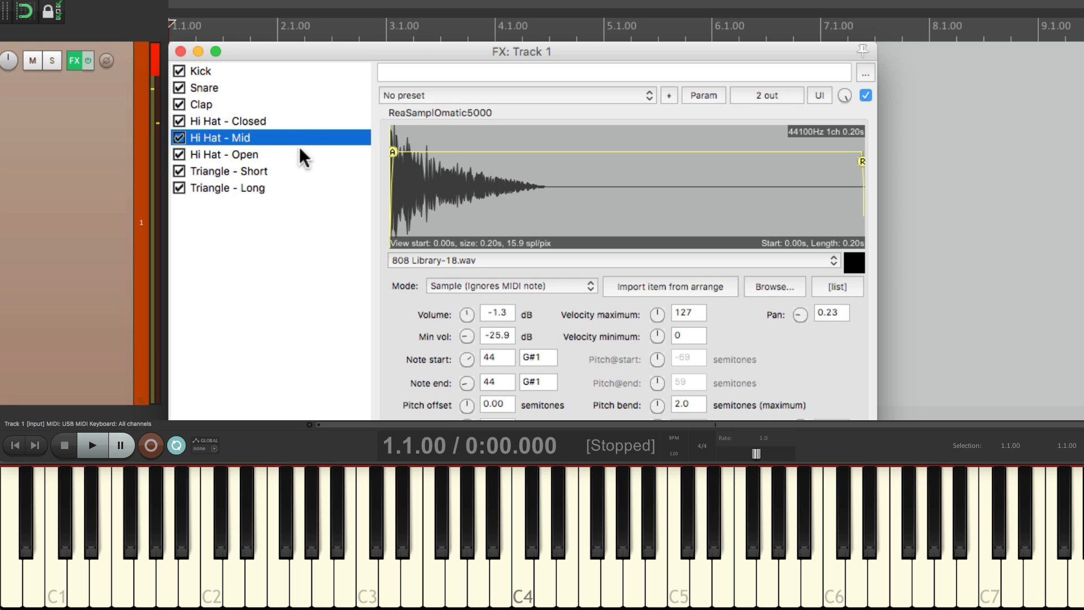
{"action": "left_click", "coordinate": [223, 154]}
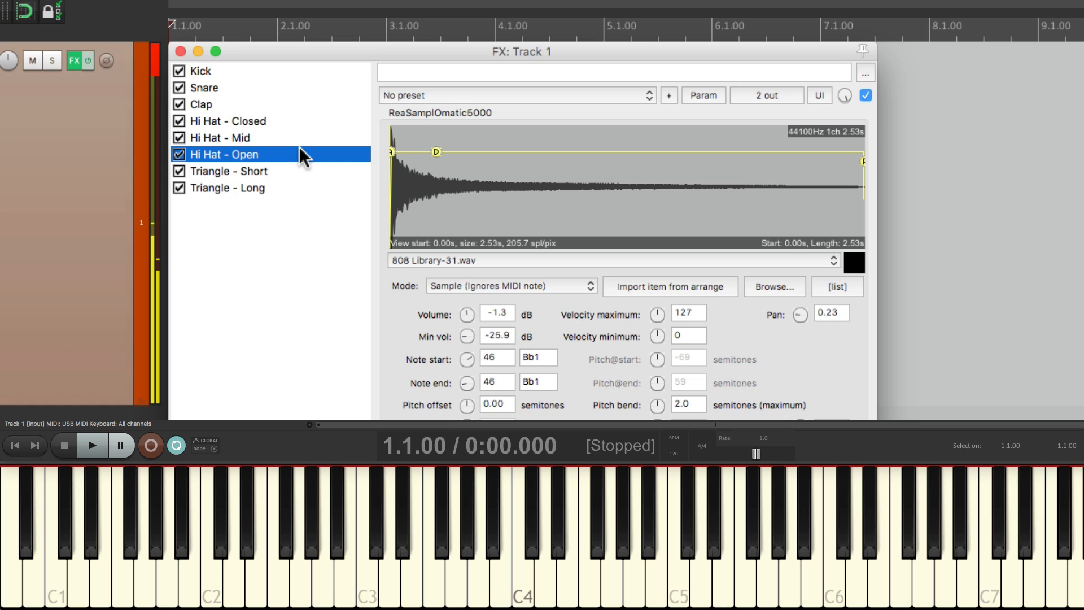
{"action": "left_click", "coordinate": [228, 171]}
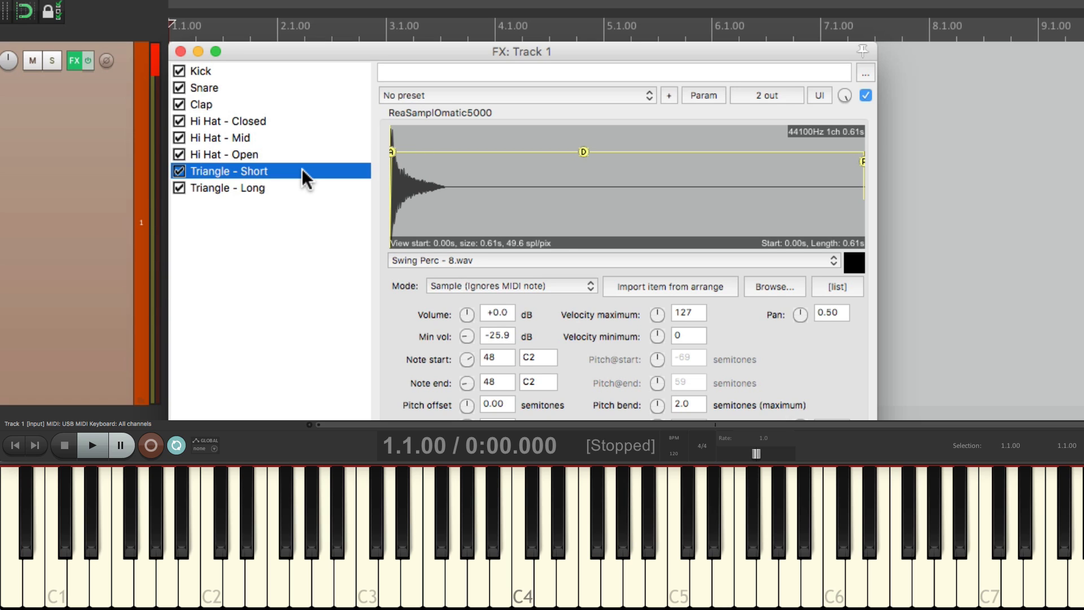
{"action": "left_click", "coordinate": [226, 187]}
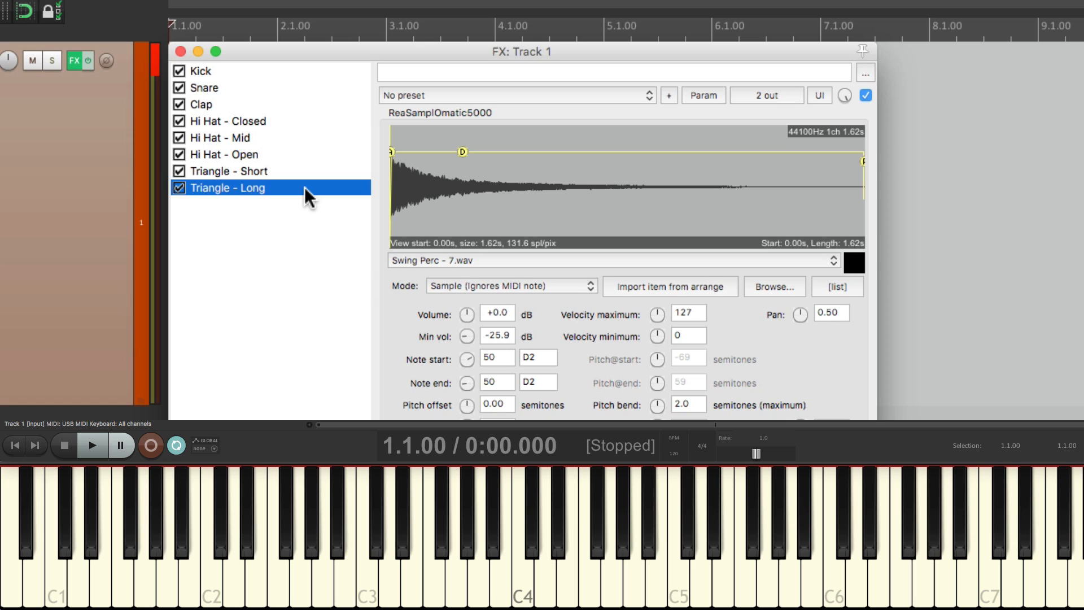
{"action": "left_click", "coordinate": [200, 70]}
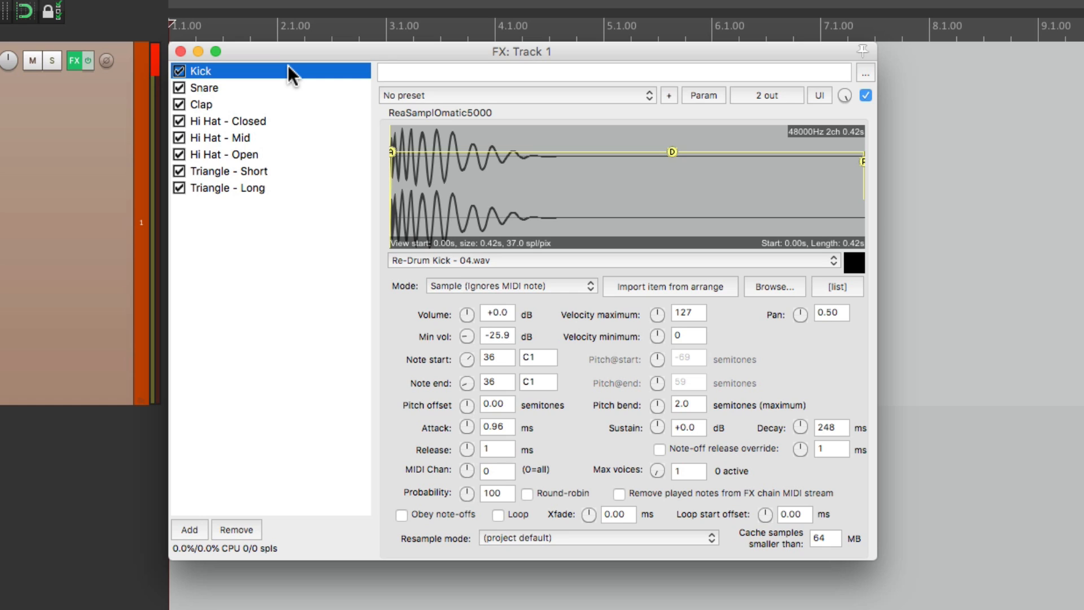
{"action": "mouse_move", "coordinate": [333, 163]}
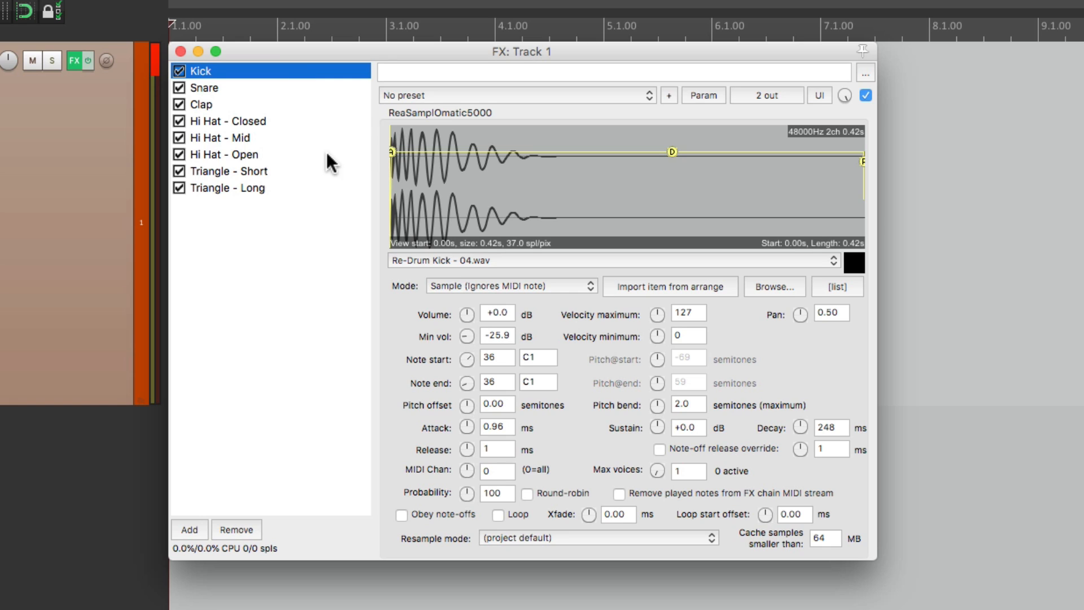
Step: Tick 'Obey note-offs' on the Hi Hat - Open ReaSamplOmatic5000
{"action": "left_click", "coordinate": [228, 154]}
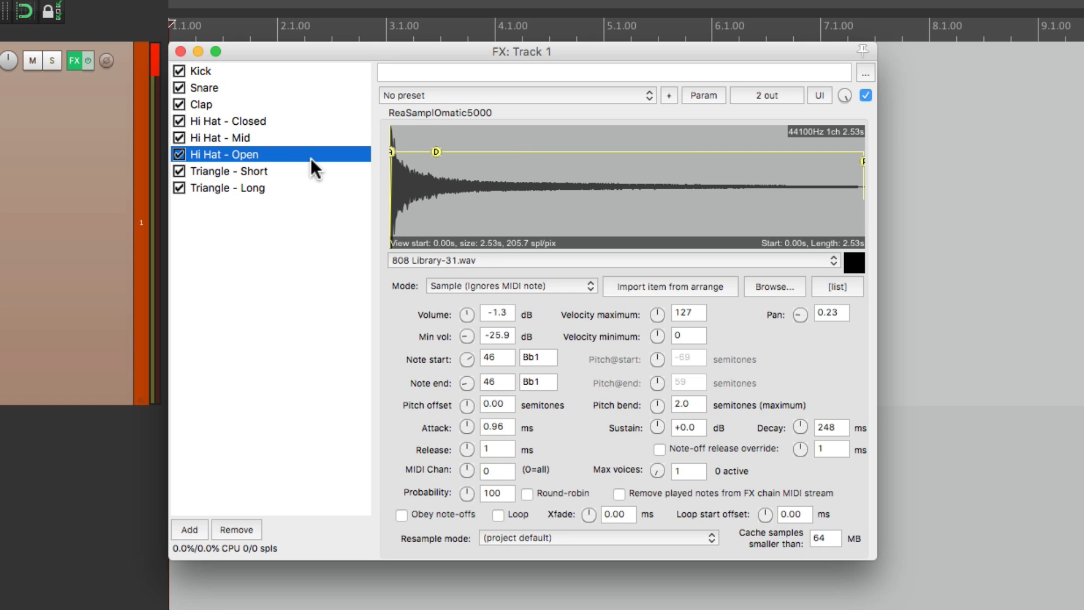
{"action": "mouse_move", "coordinate": [406, 527]}
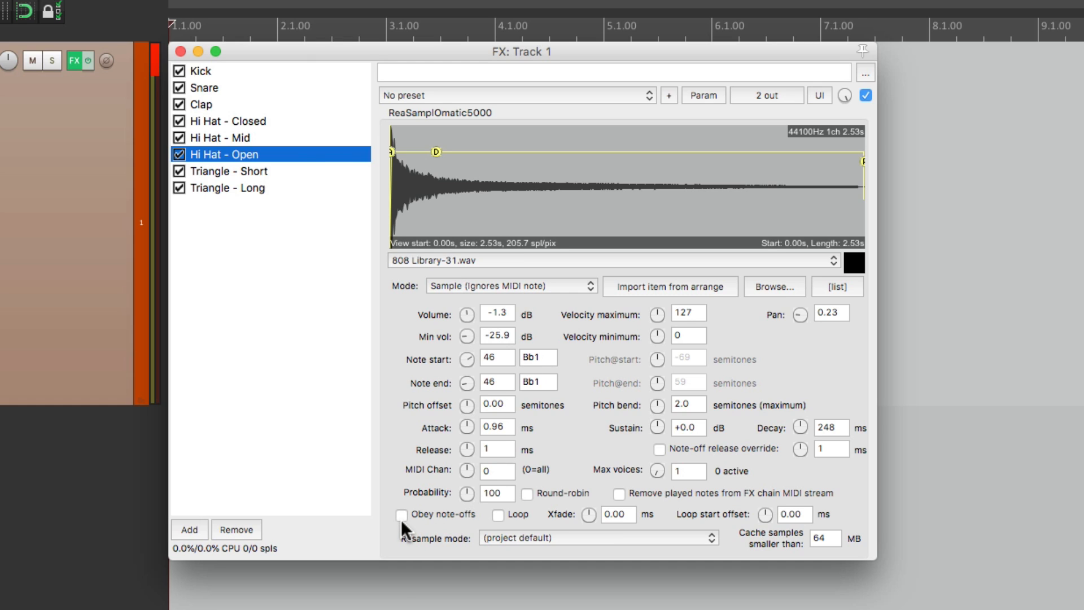
{"action": "left_click", "coordinate": [401, 515]}
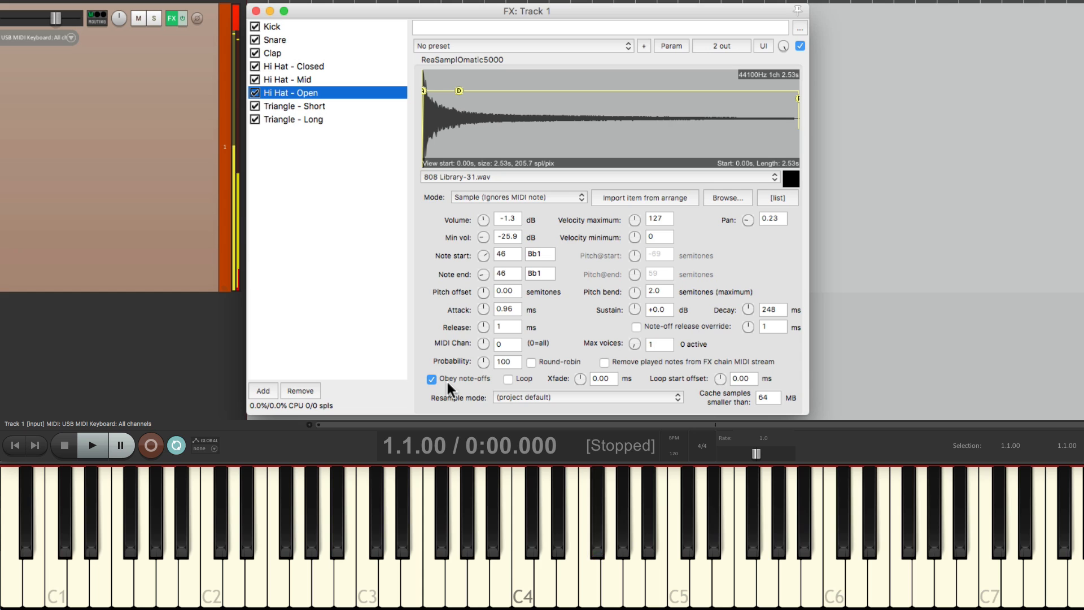
{"action": "left_click", "coordinate": [647, 533]}
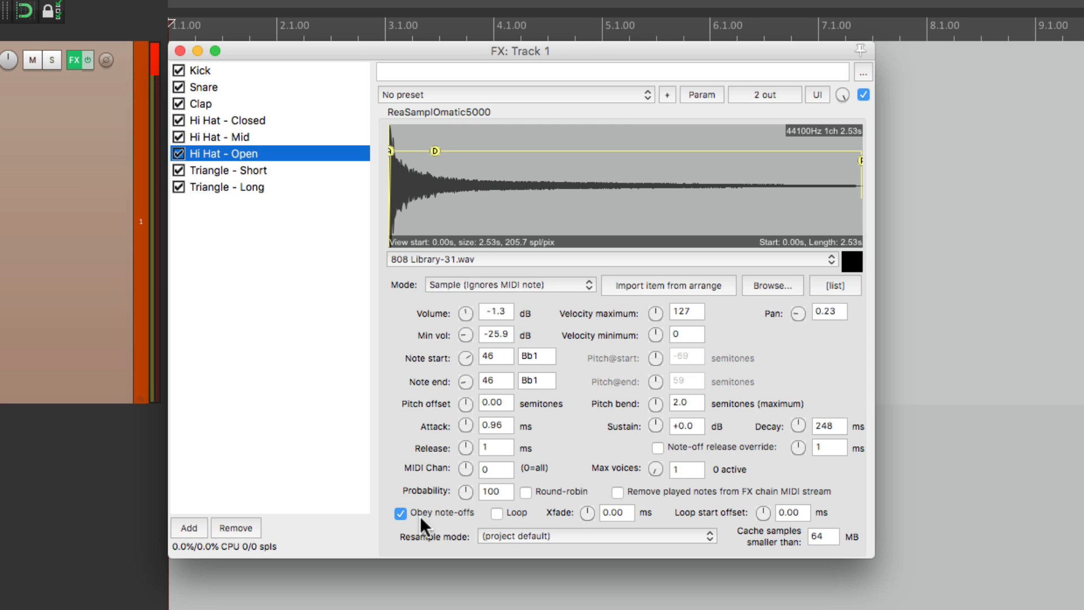
{"action": "mouse_move", "coordinate": [265, 310]}
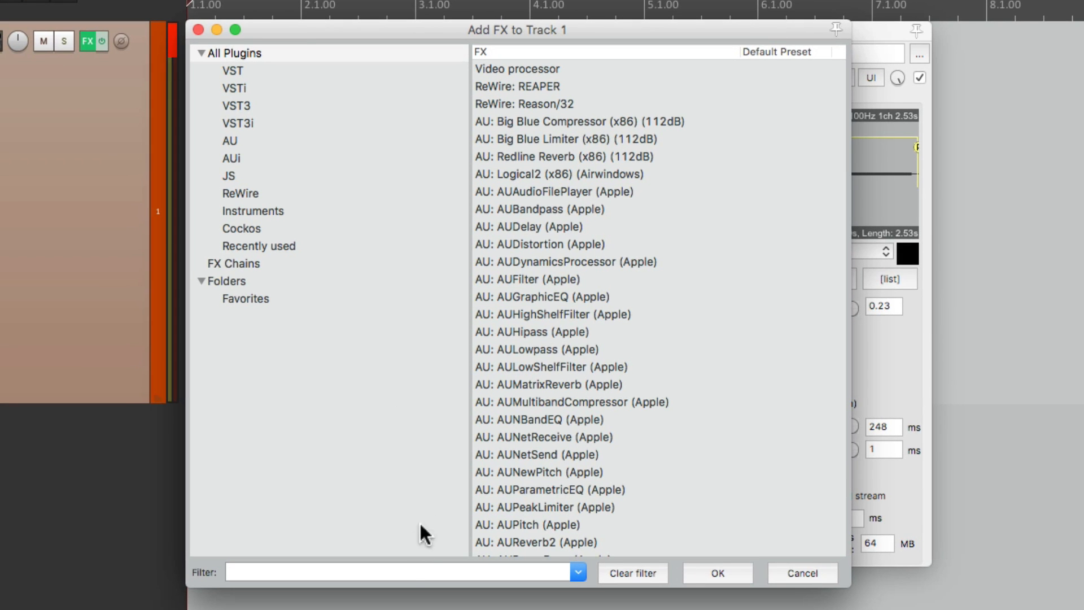
Step: Filter the plugin list for 'midi choke' and add JS: MIDI Choke
{"action": "type", "text": "midi choke"}
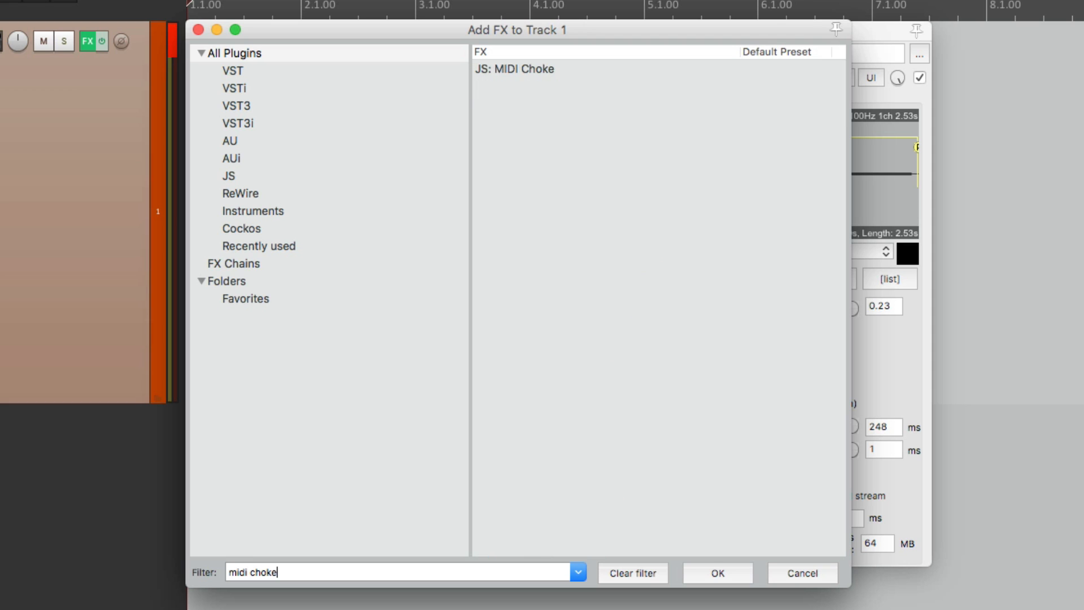
{"action": "left_click", "coordinate": [525, 69]}
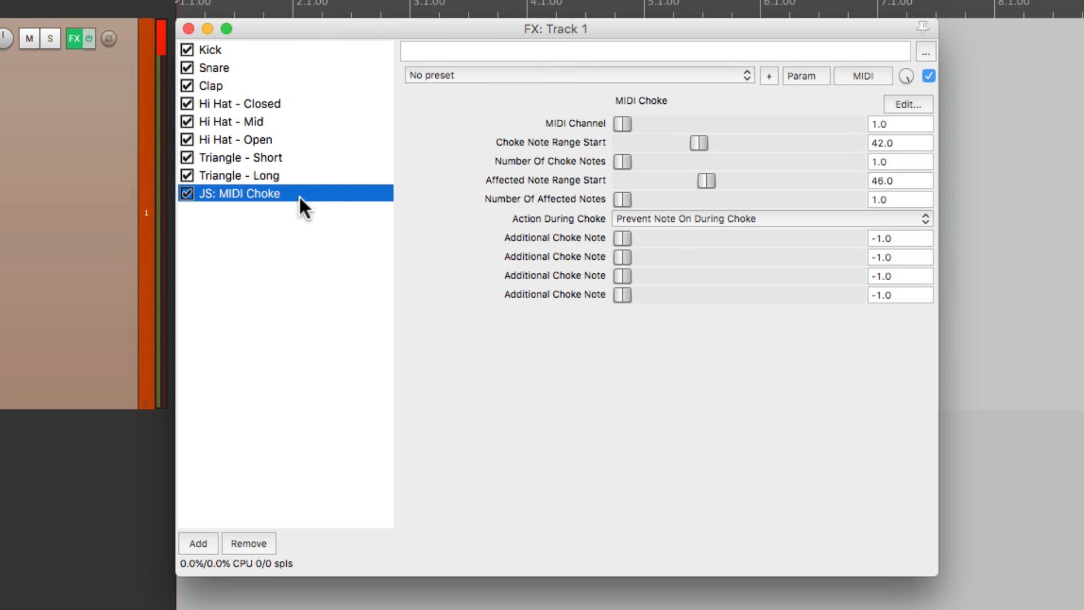
{"action": "mouse_move", "coordinate": [330, 153]}
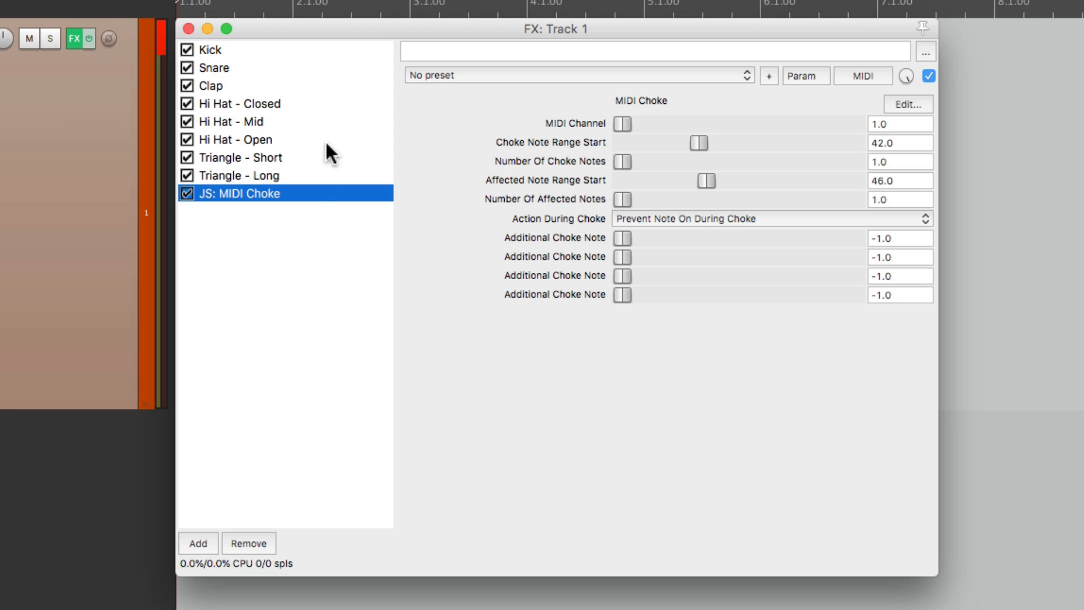
{"action": "mouse_move", "coordinate": [265, 202]}
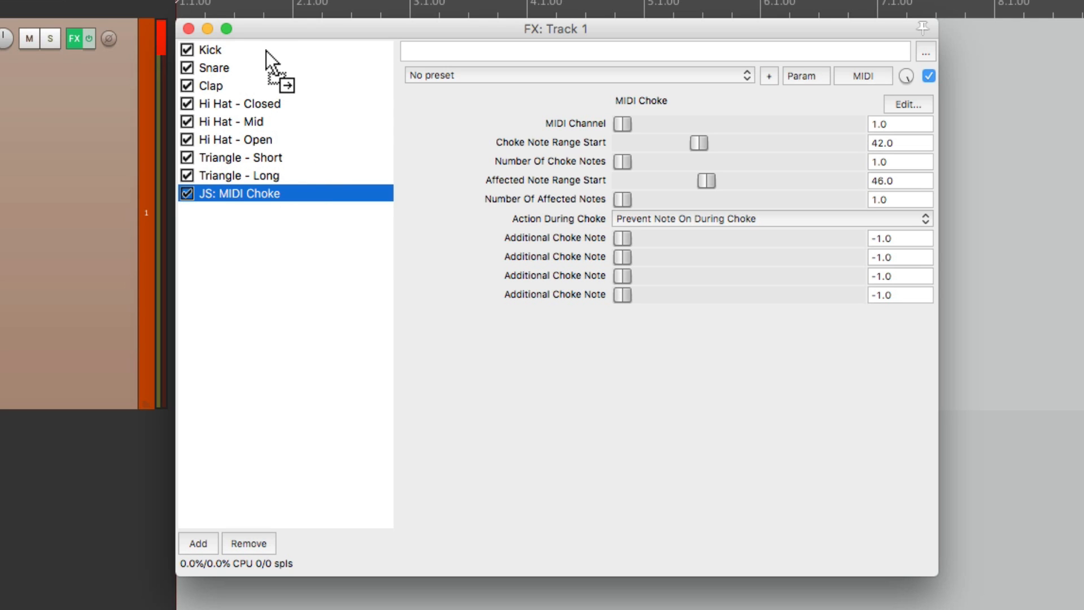
Step: Move MIDI Choke to the top and set choke note 42, affected note 46
{"action": "left_click_drag", "start_coordinate": [276, 191], "coordinate": [277, 49]}
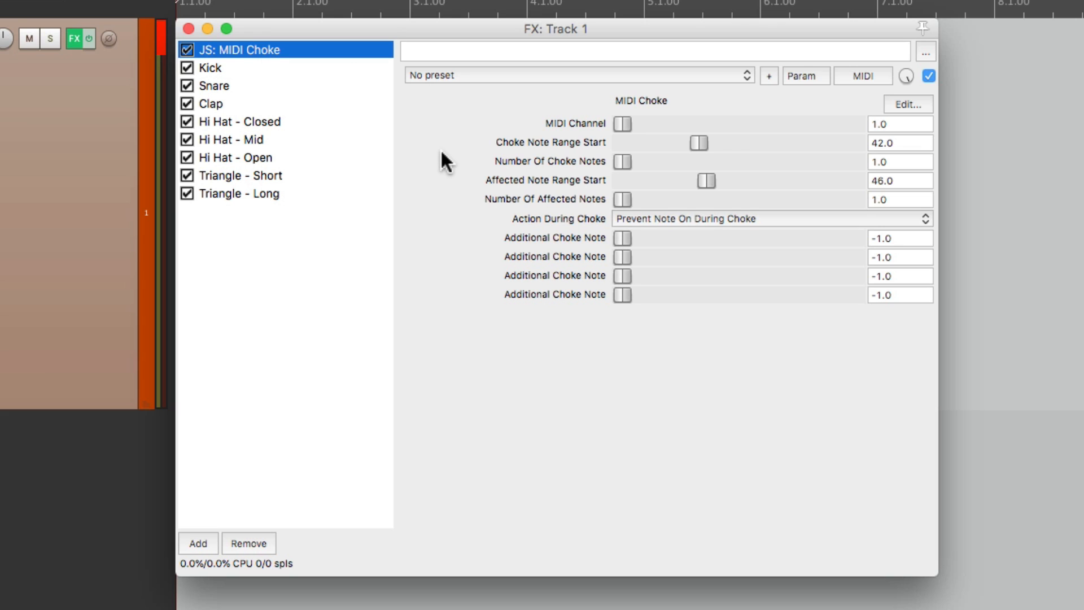
{"action": "mouse_move", "coordinate": [584, 138]}
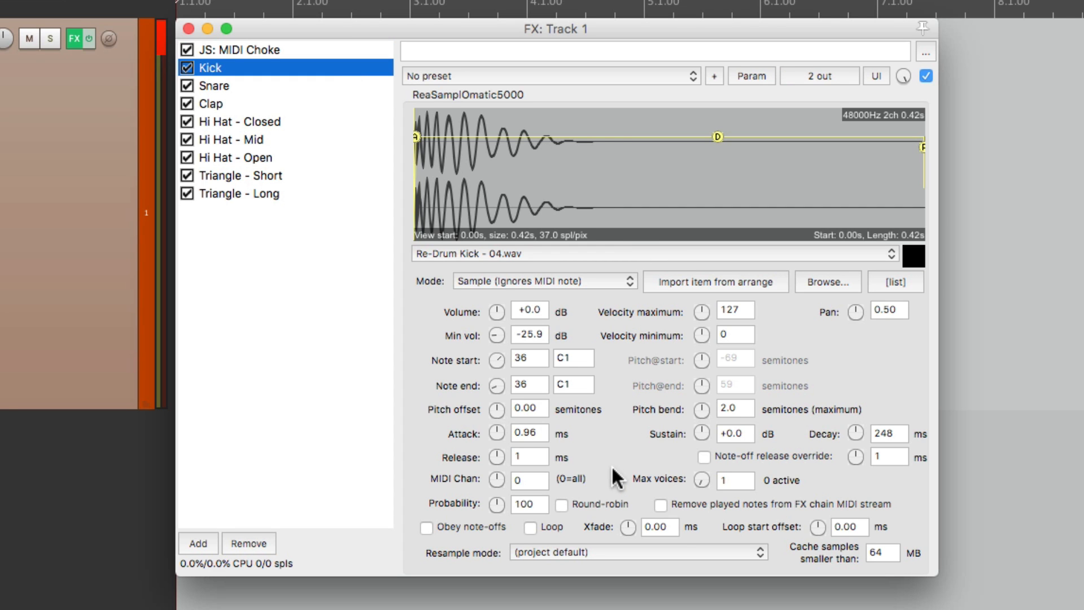
{"action": "mouse_move", "coordinate": [566, 491]}
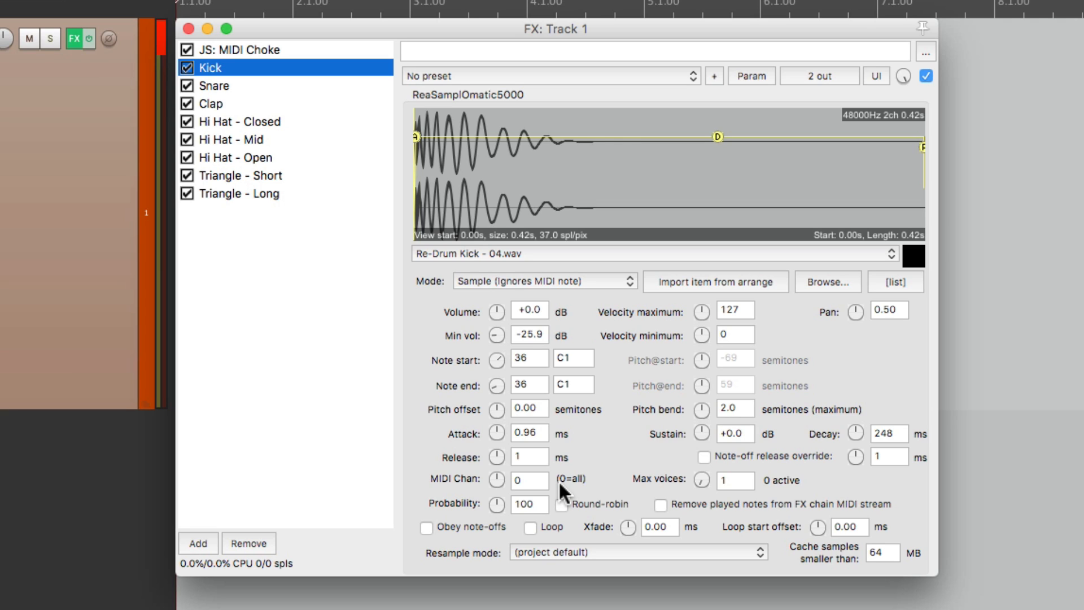
{"action": "left_click", "coordinate": [241, 49]}
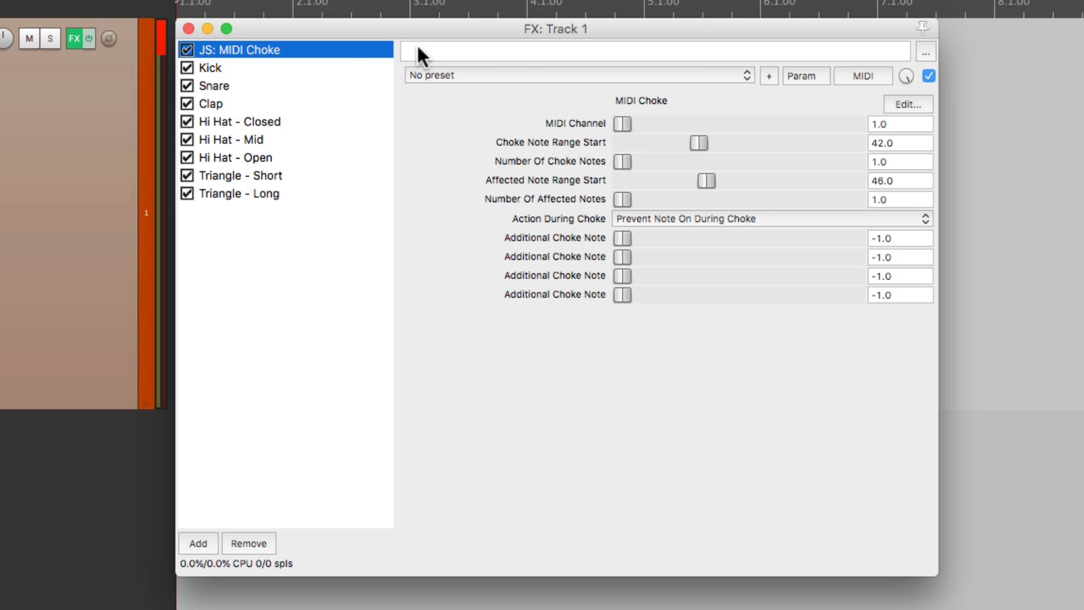
{"action": "mouse_move", "coordinate": [646, 135]}
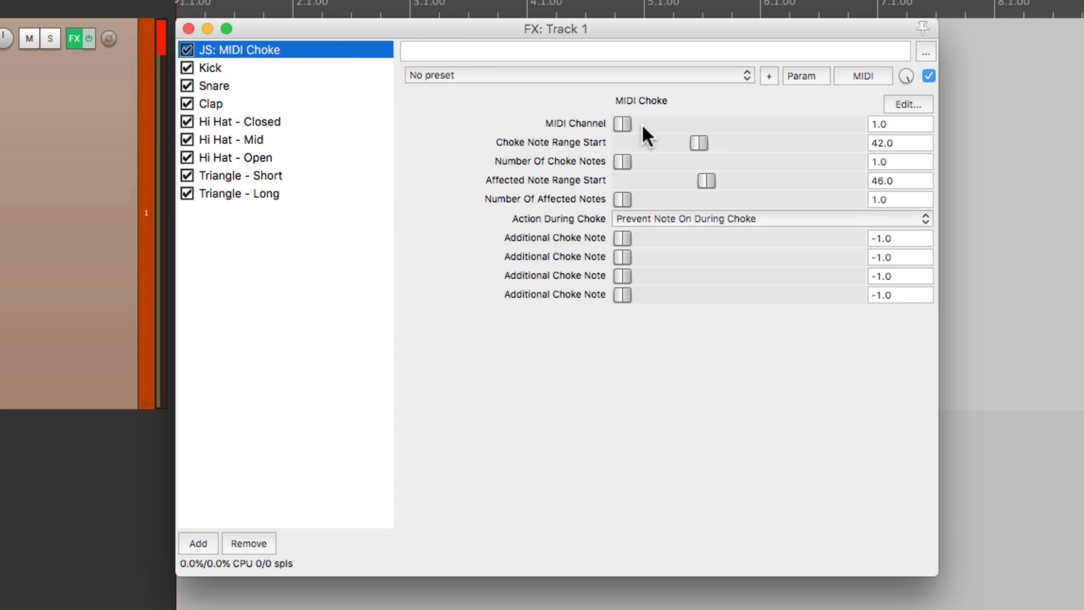
{"action": "mouse_move", "coordinate": [651, 136]}
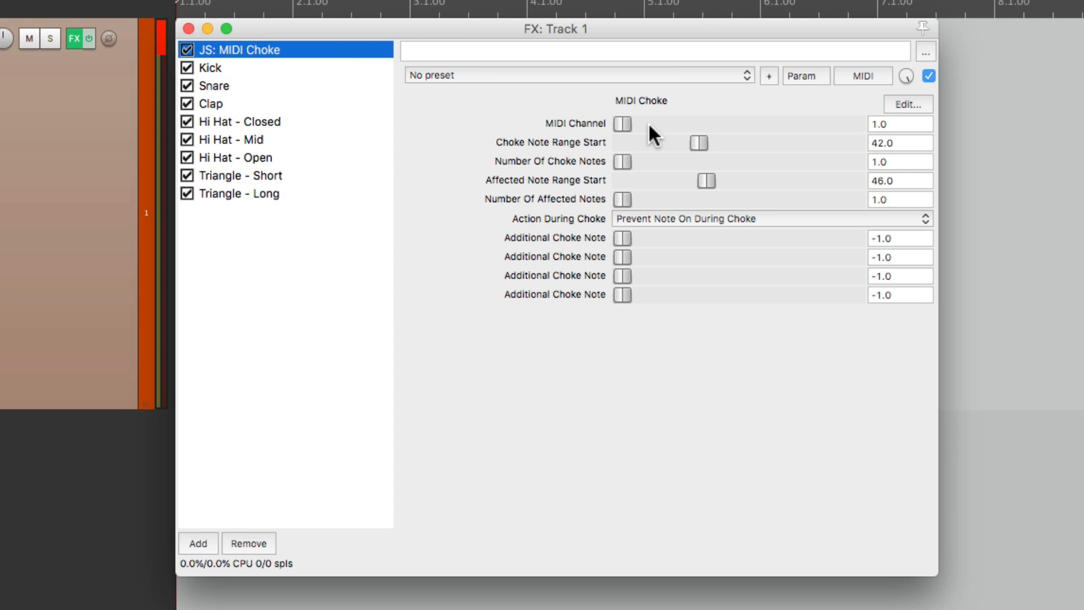
{"action": "mouse_move", "coordinate": [663, 153]}
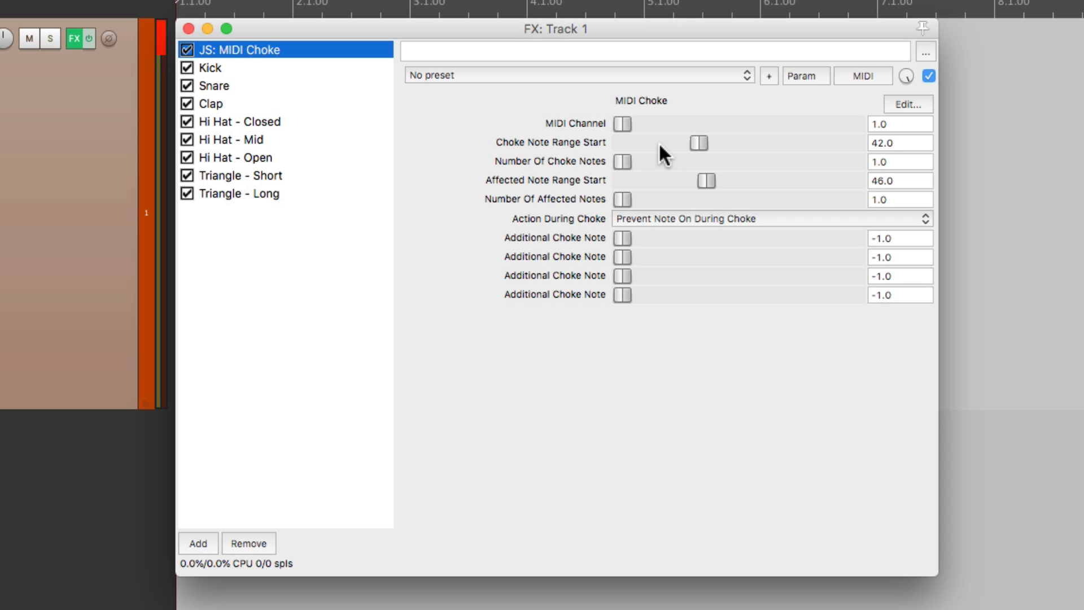
{"action": "left_click", "coordinate": [242, 121]}
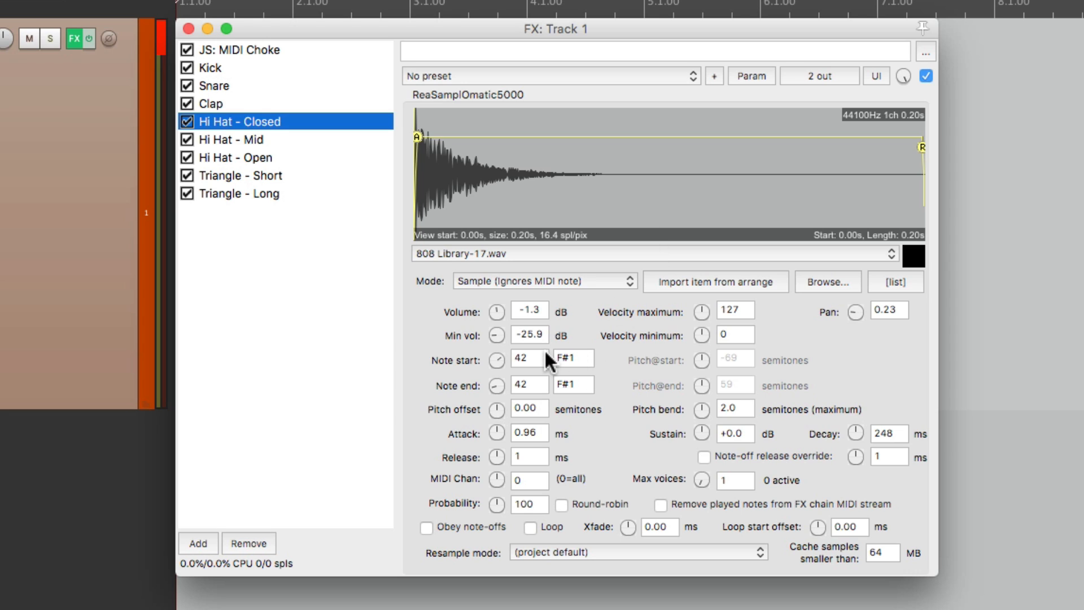
{"action": "mouse_move", "coordinate": [353, 84]}
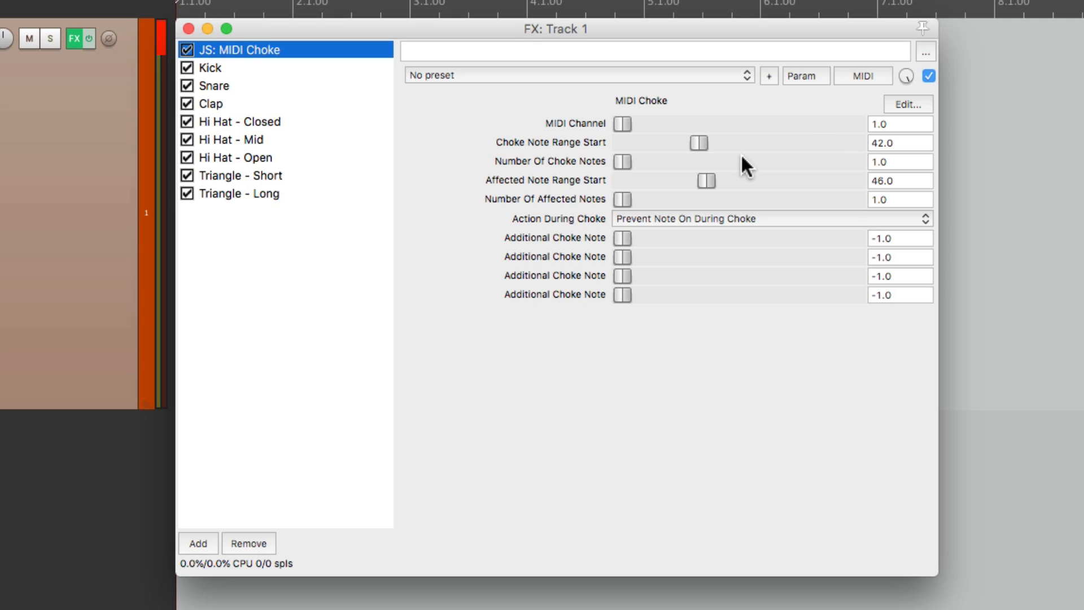
{"action": "mouse_move", "coordinate": [842, 153]}
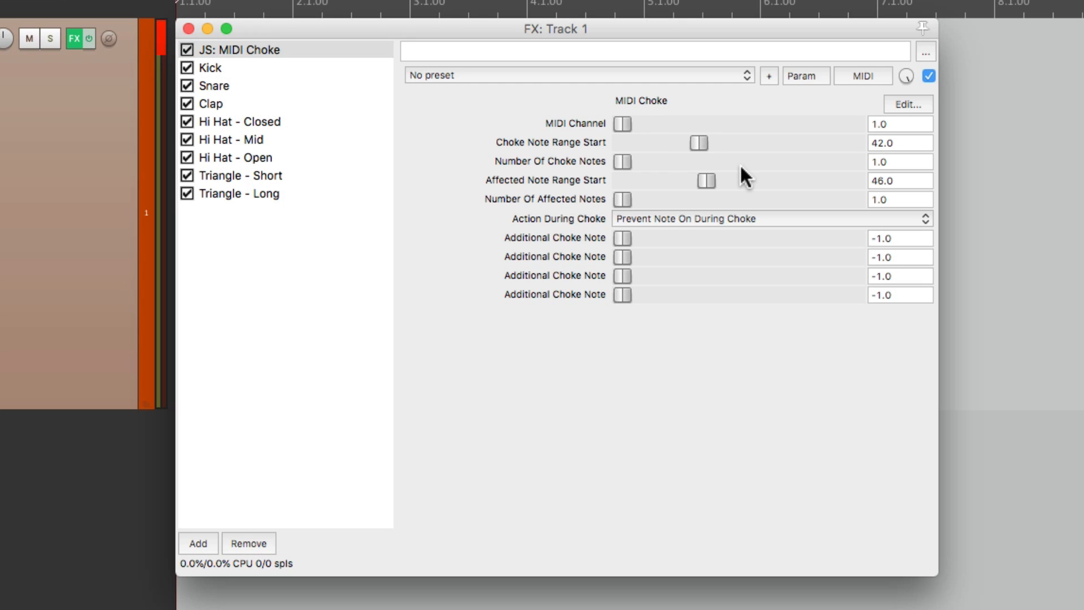
{"action": "mouse_move", "coordinate": [742, 172]}
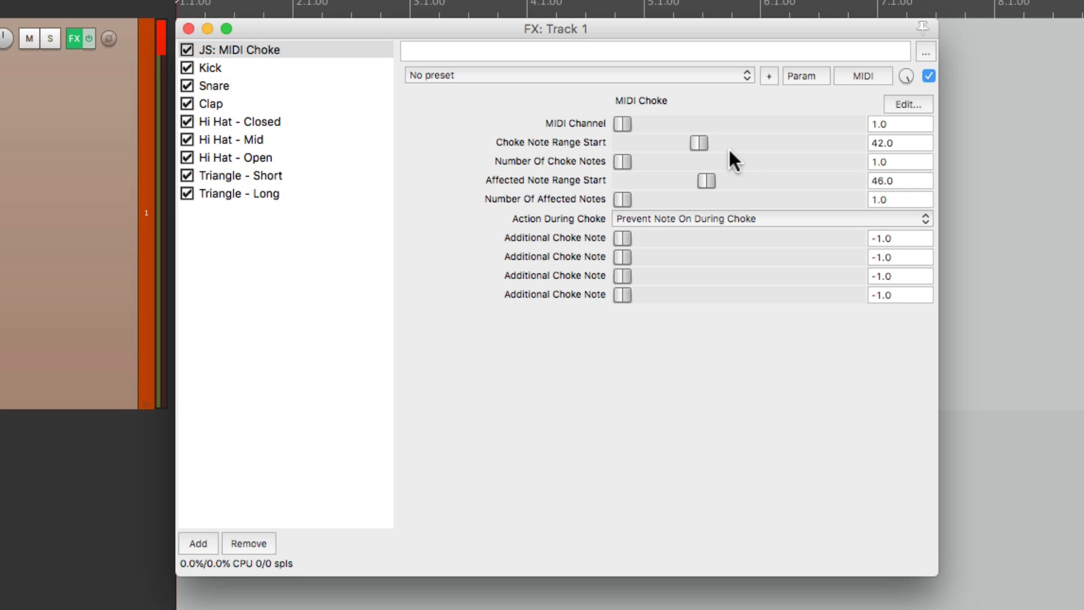
{"action": "mouse_move", "coordinate": [726, 170]}
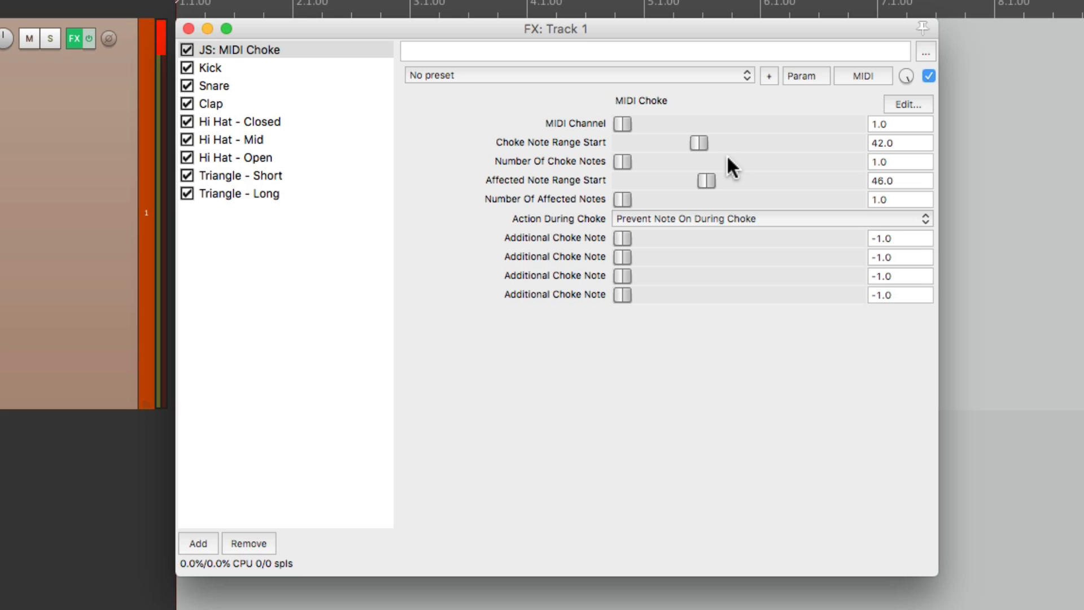
{"action": "mouse_move", "coordinate": [724, 150]}
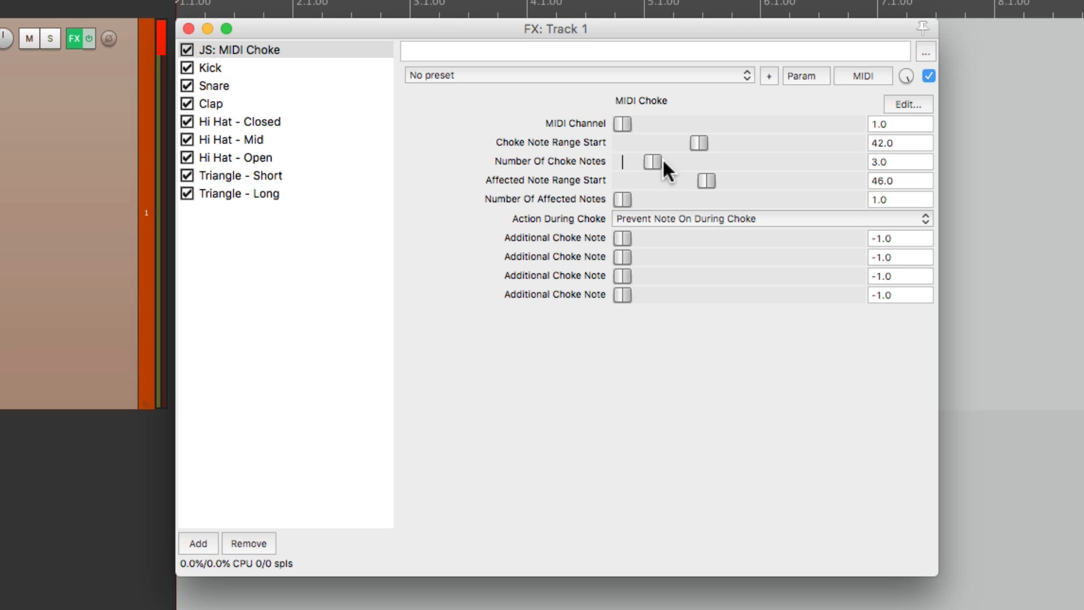
{"action": "mouse_move", "coordinate": [660, 172]}
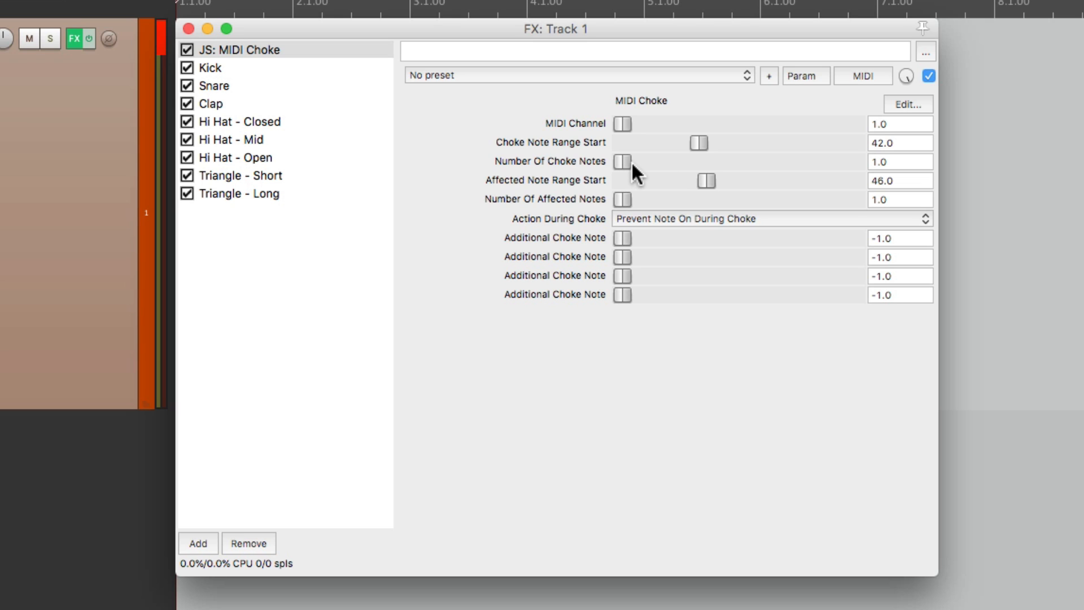
{"action": "mouse_move", "coordinate": [698, 196]}
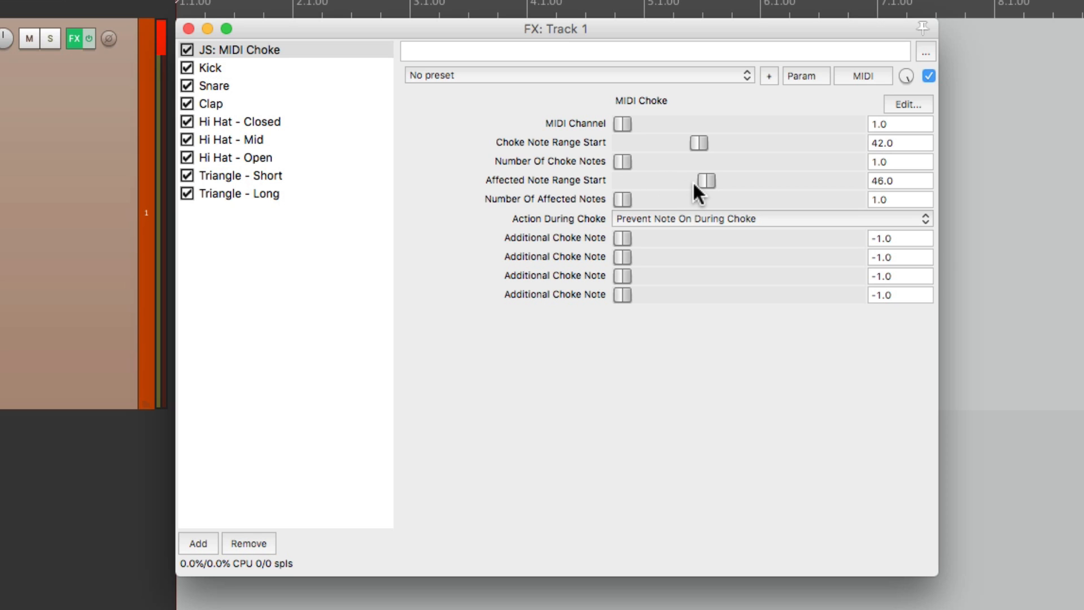
{"action": "left_click", "coordinate": [244, 157]}
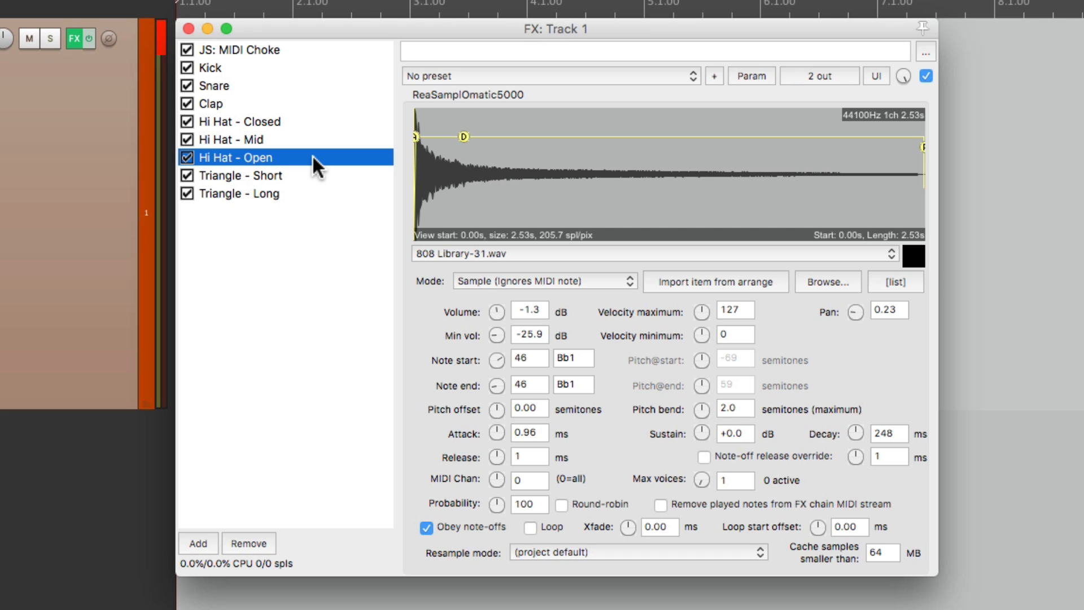
{"action": "mouse_move", "coordinate": [606, 359]}
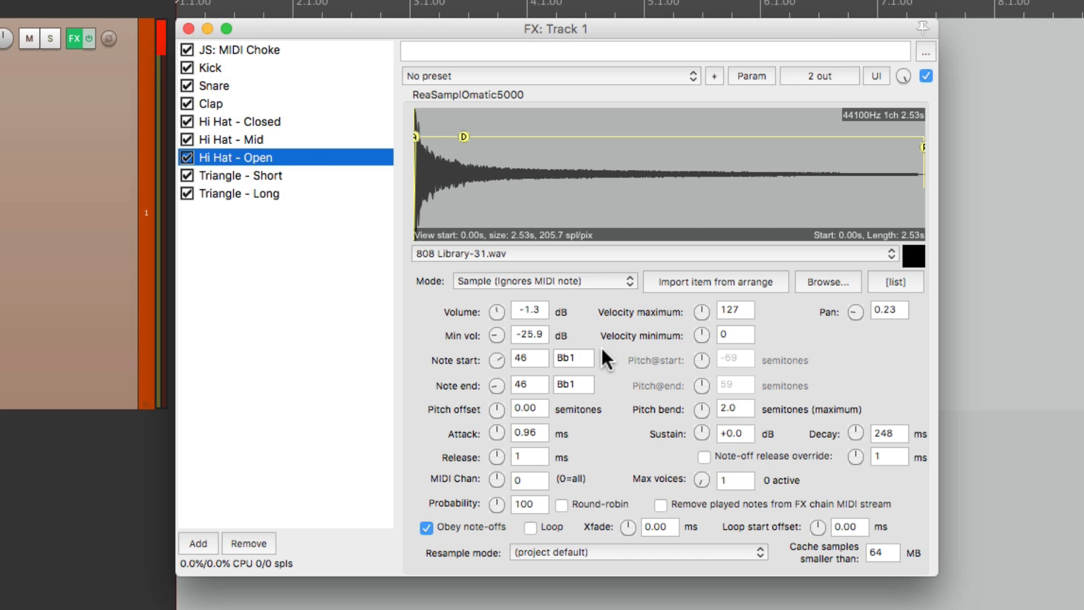
{"action": "mouse_move", "coordinate": [533, 365]}
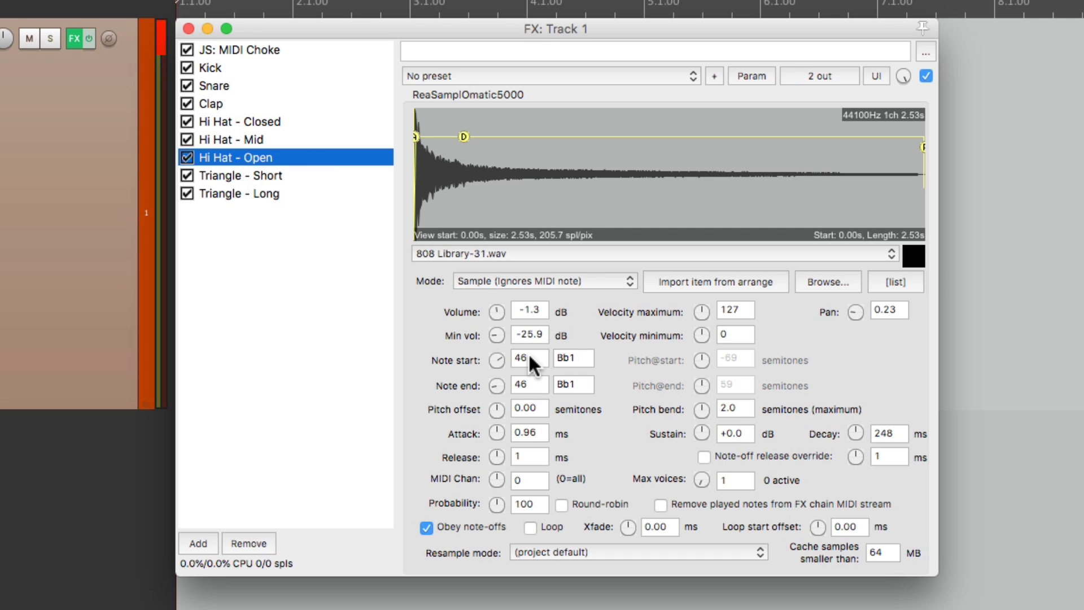
{"action": "mouse_move", "coordinate": [355, 97]}
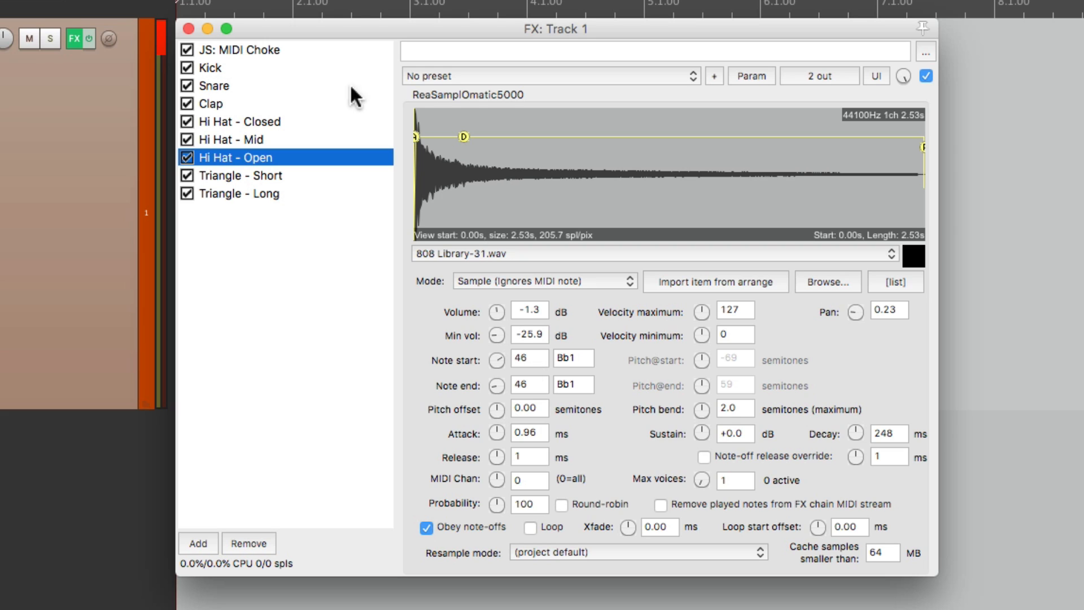
{"action": "left_click", "coordinate": [242, 49]}
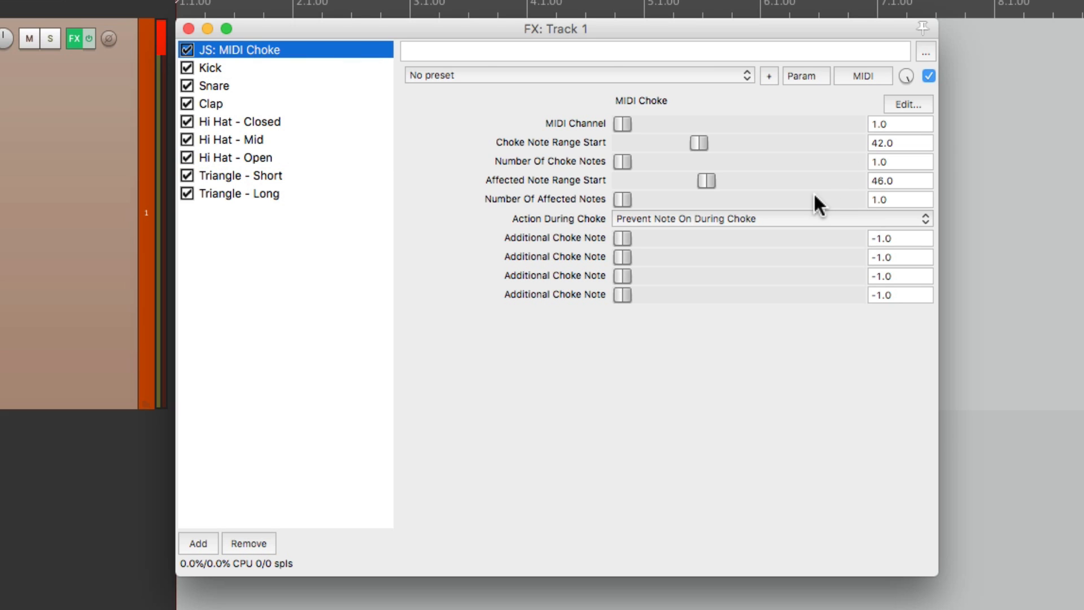
{"action": "mouse_move", "coordinate": [827, 195]}
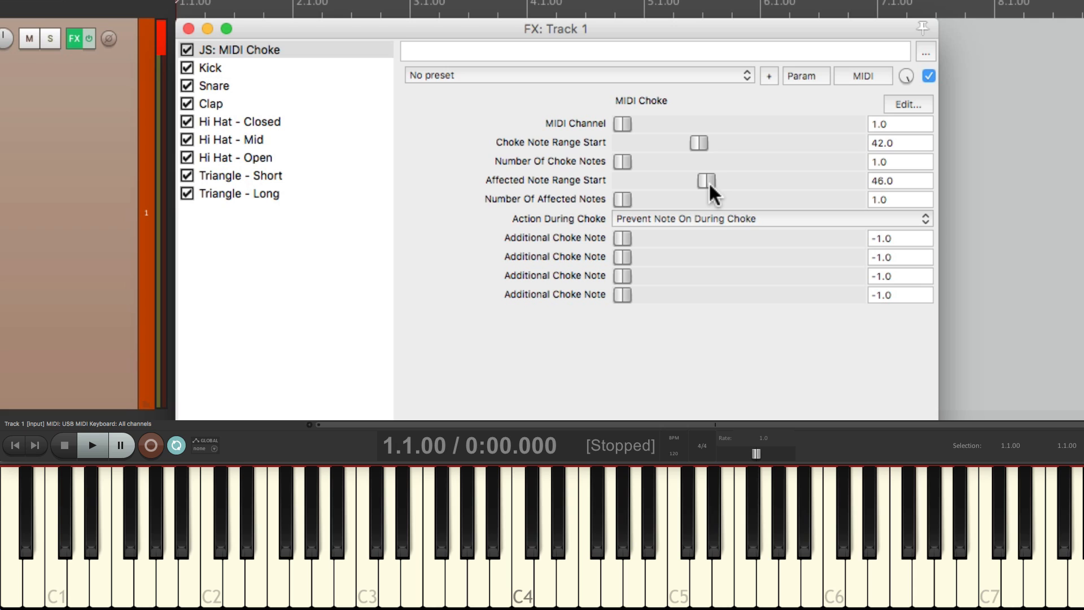
{"action": "mouse_move", "coordinate": [729, 156]}
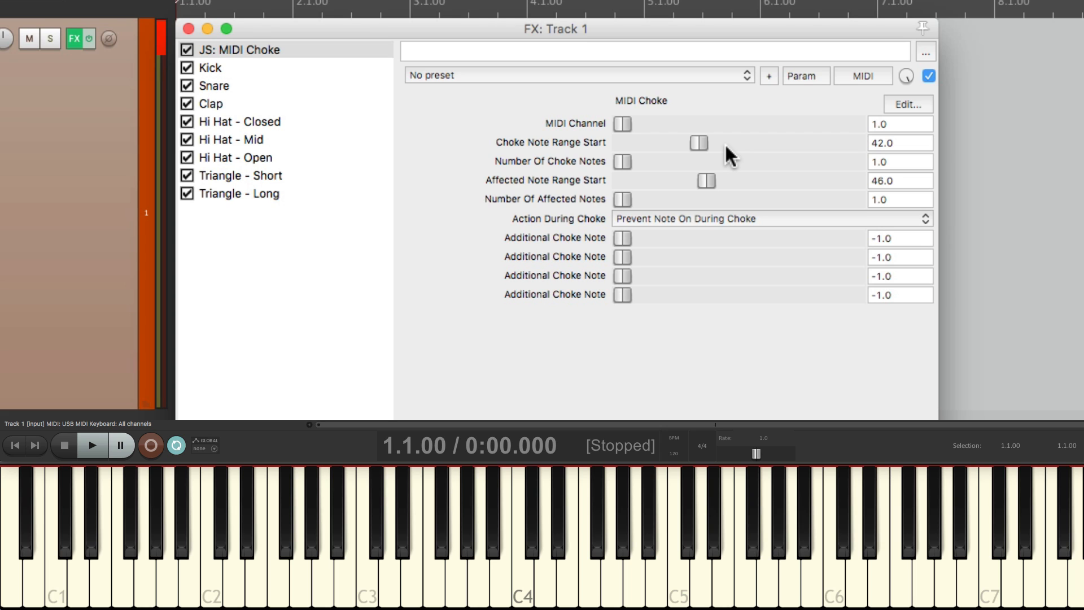
{"action": "mouse_move", "coordinate": [332, 152]}
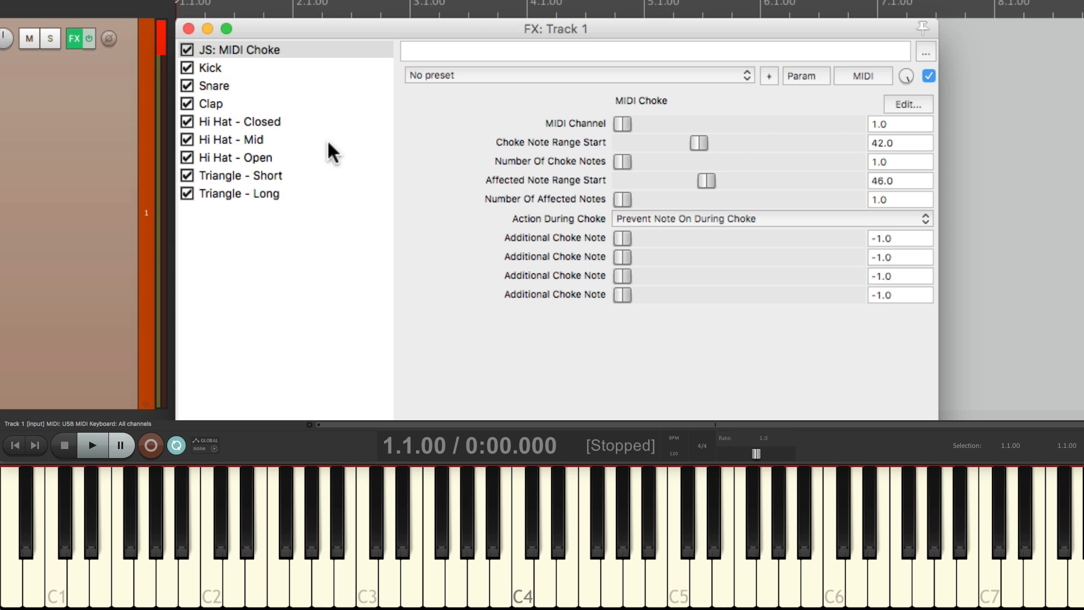
Step: Confirm the mid hi-hat plays note 44, then return to the MIDI Choke settings
{"action": "left_click", "coordinate": [235, 139]}
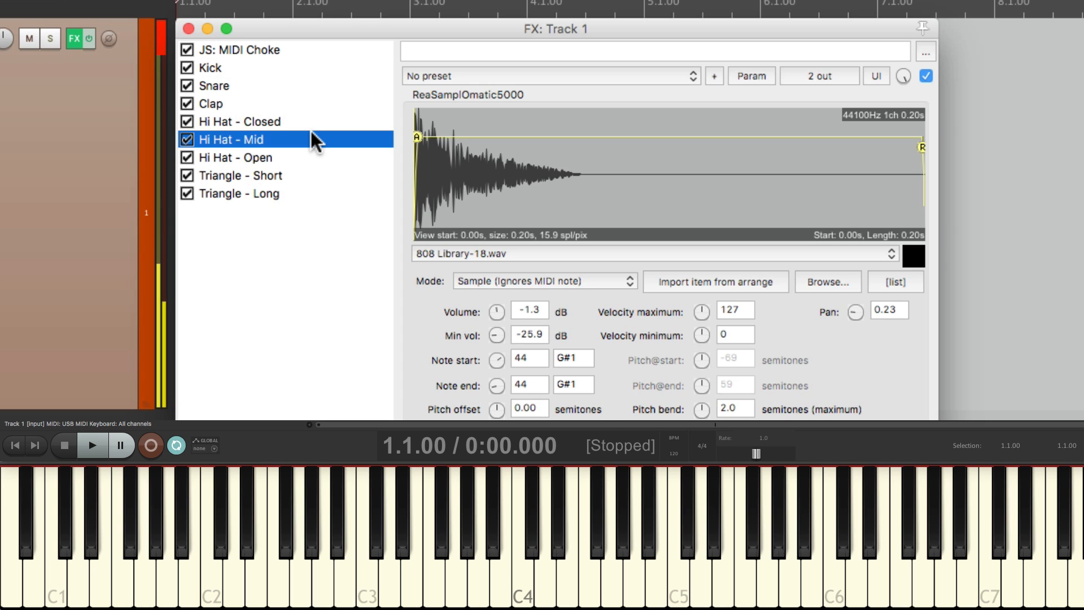
{"action": "left_click", "coordinate": [239, 49]}
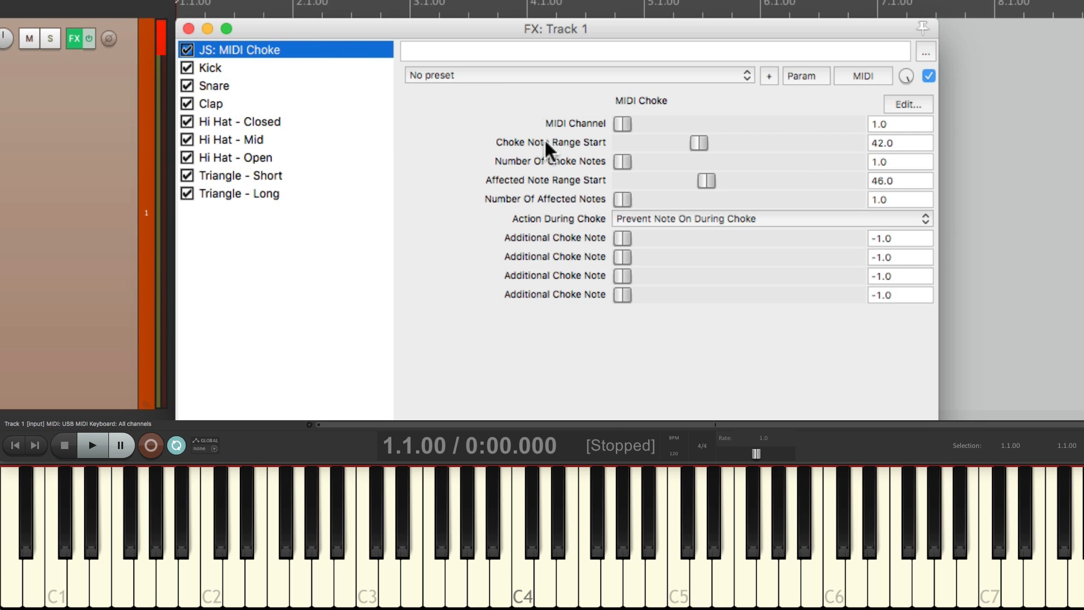
{"action": "mouse_move", "coordinate": [635, 172]}
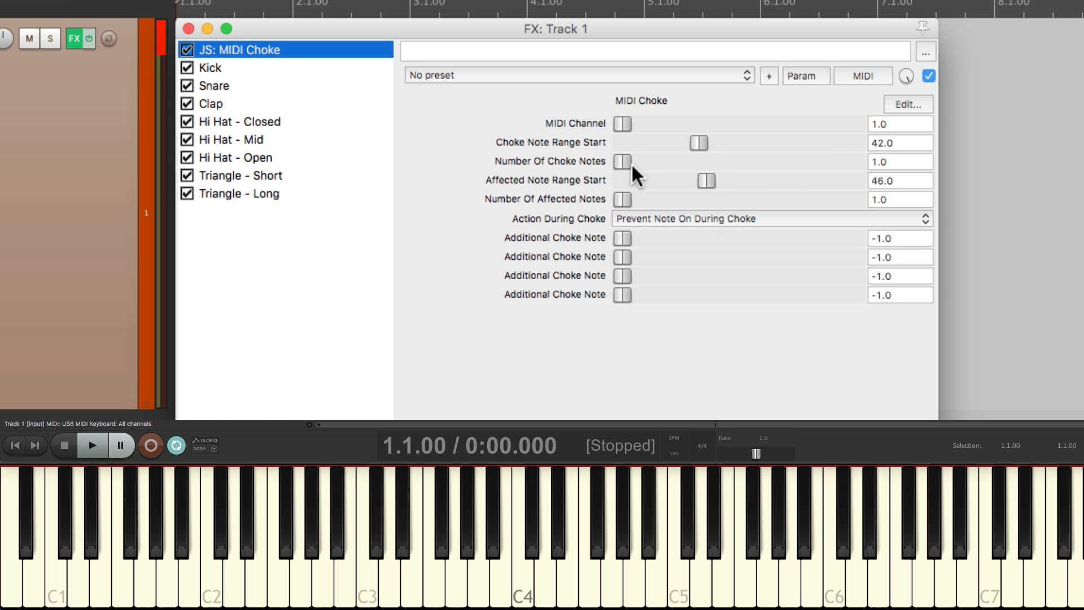
{"action": "mouse_move", "coordinate": [625, 167]}
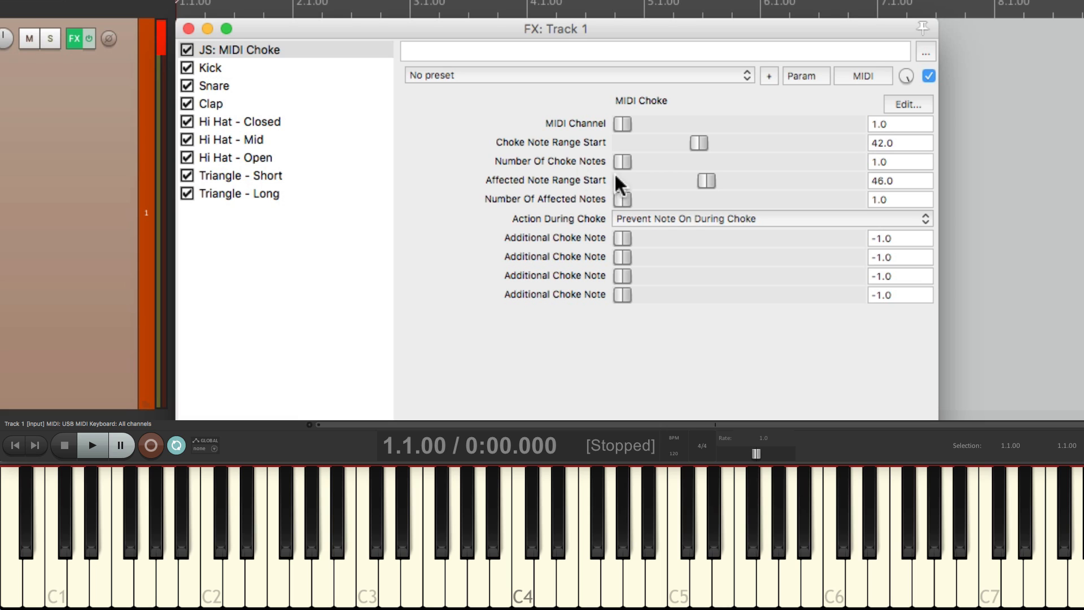
{"action": "mouse_move", "coordinate": [646, 246]}
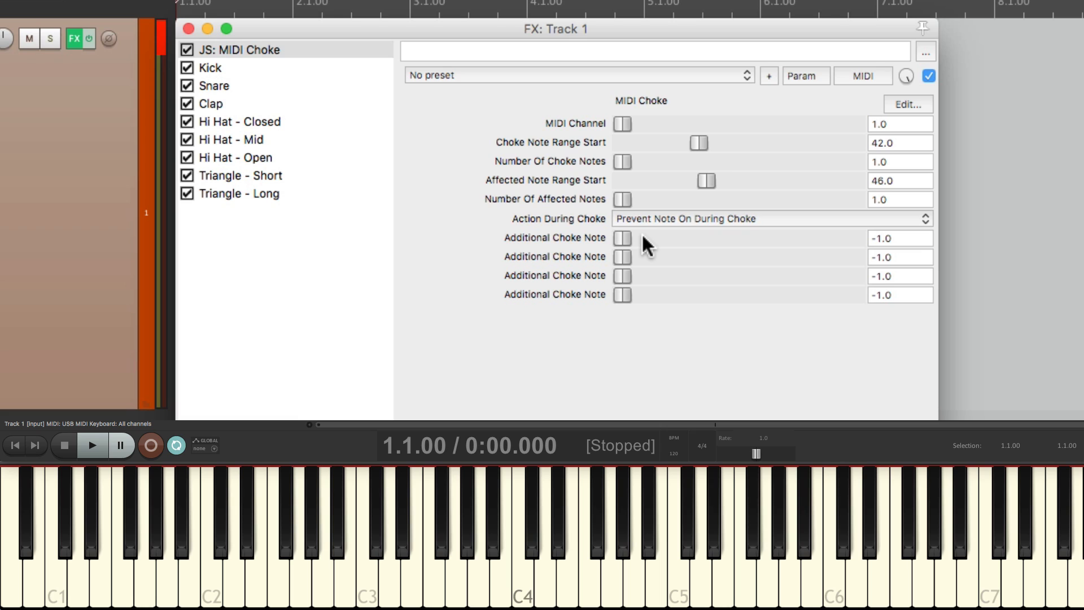
{"action": "mouse_move", "coordinate": [624, 247]}
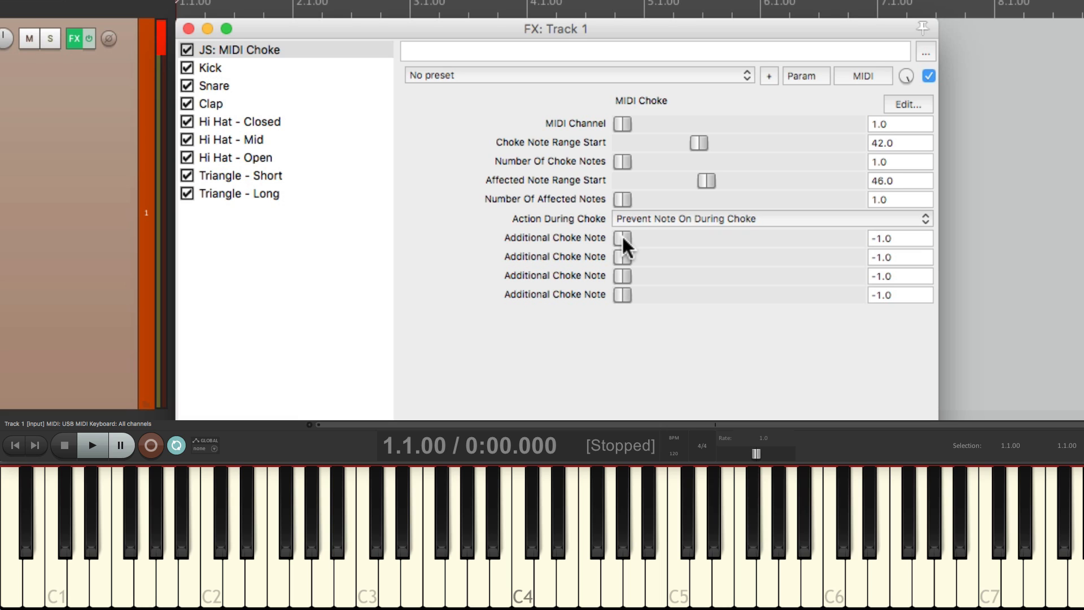
{"action": "mouse_move", "coordinate": [690, 275]}
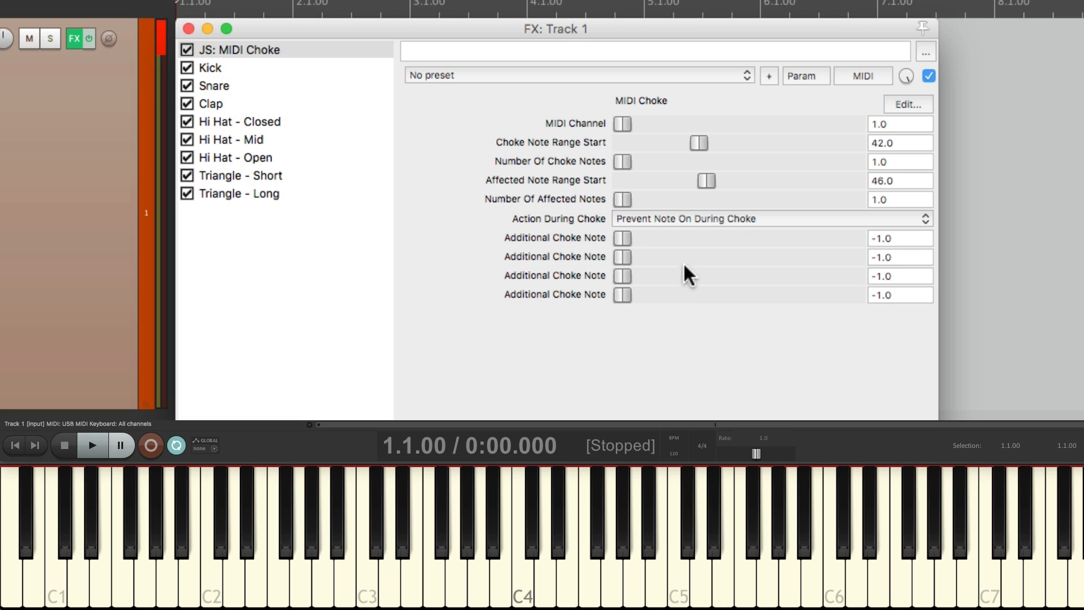
{"action": "mouse_move", "coordinate": [622, 245]}
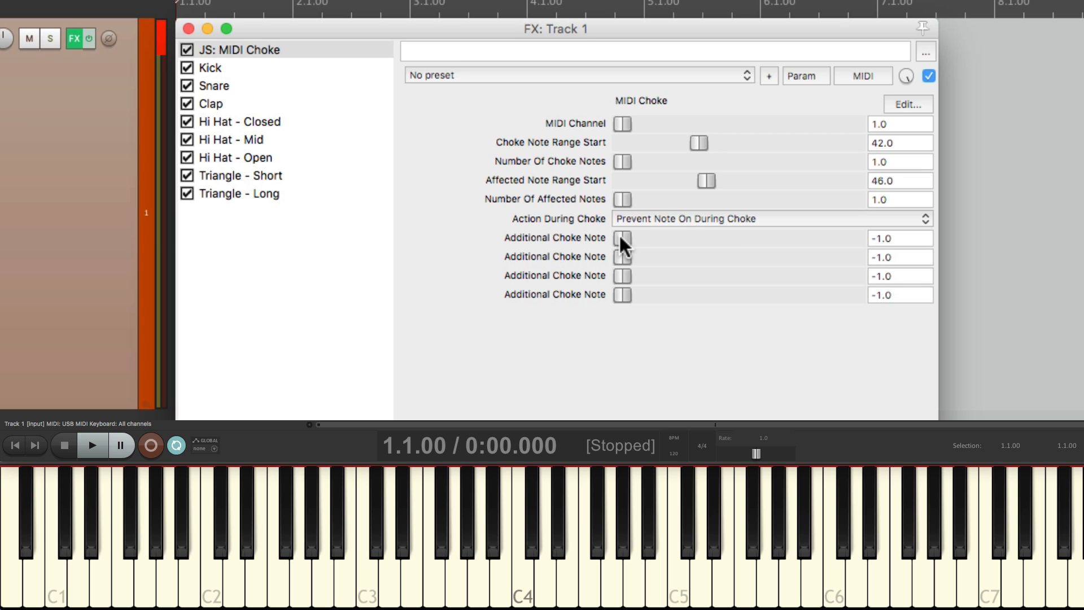
Step: Set the first Additional Choke Note slider to 44
{"action": "left_click", "coordinate": [231, 139]}
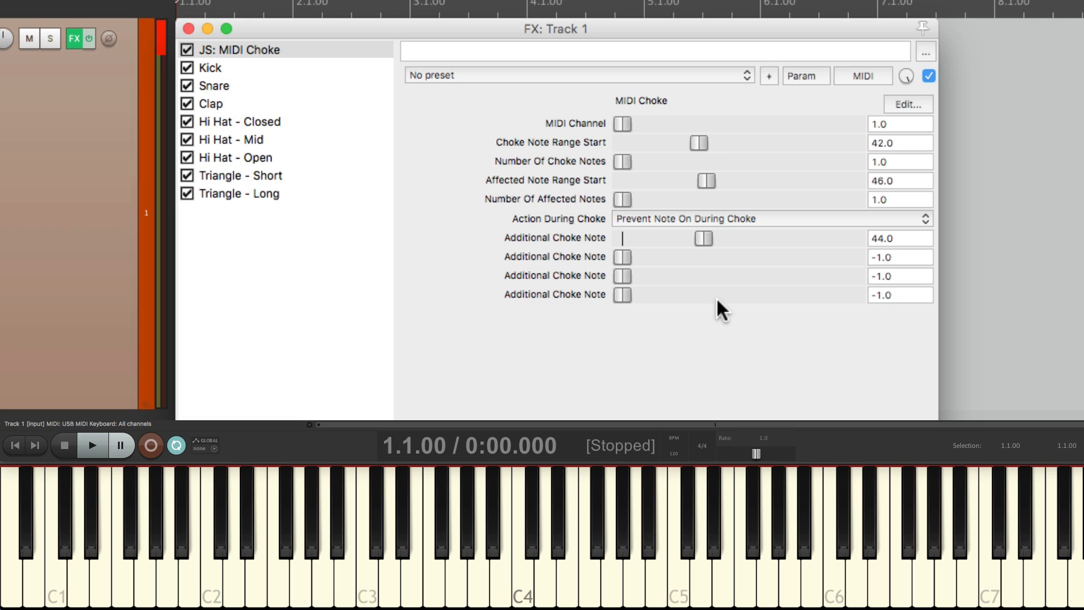
{"action": "mouse_move", "coordinate": [733, 152]}
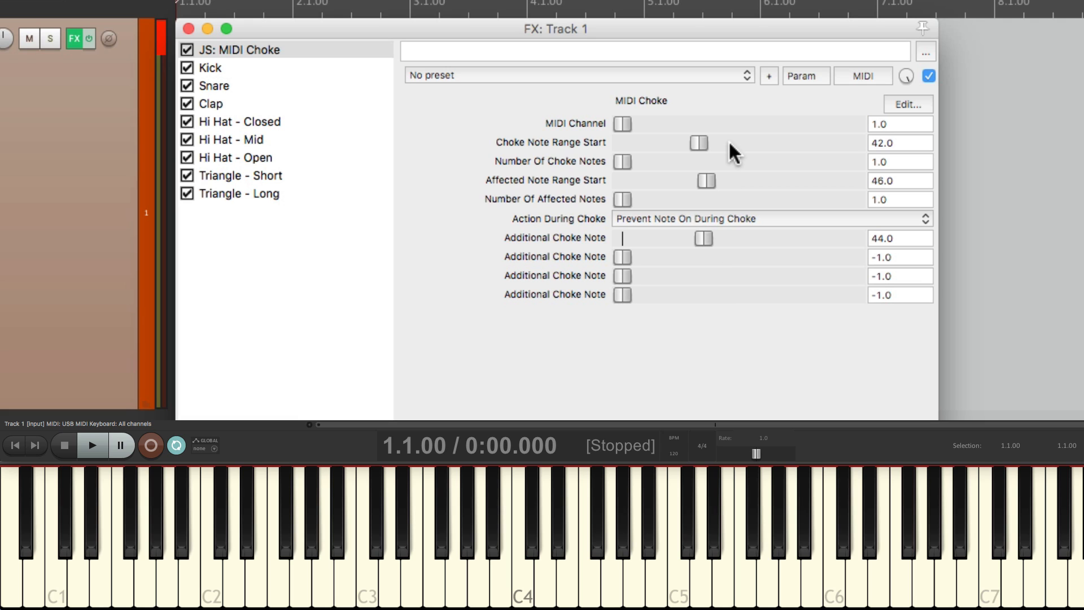
{"action": "mouse_move", "coordinate": [754, 243]}
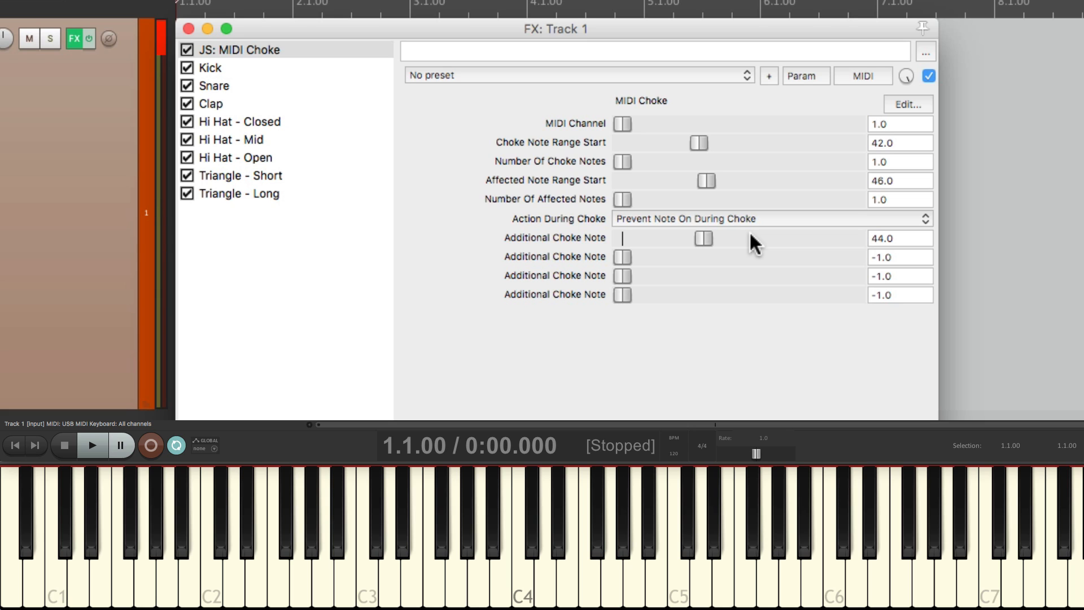
{"action": "mouse_move", "coordinate": [743, 190]}
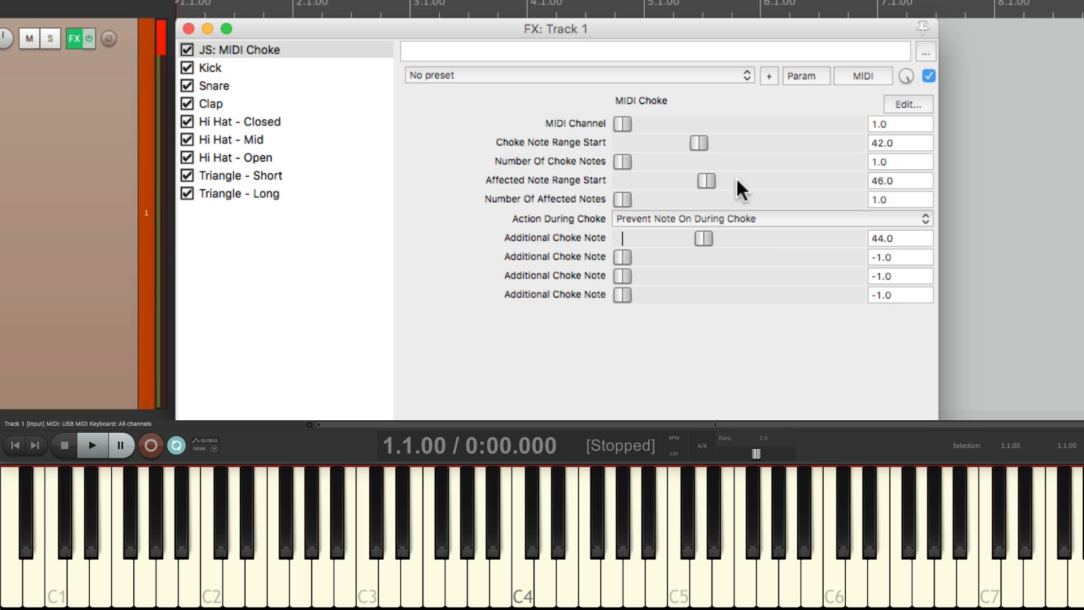
{"action": "mouse_move", "coordinate": [625, 172]}
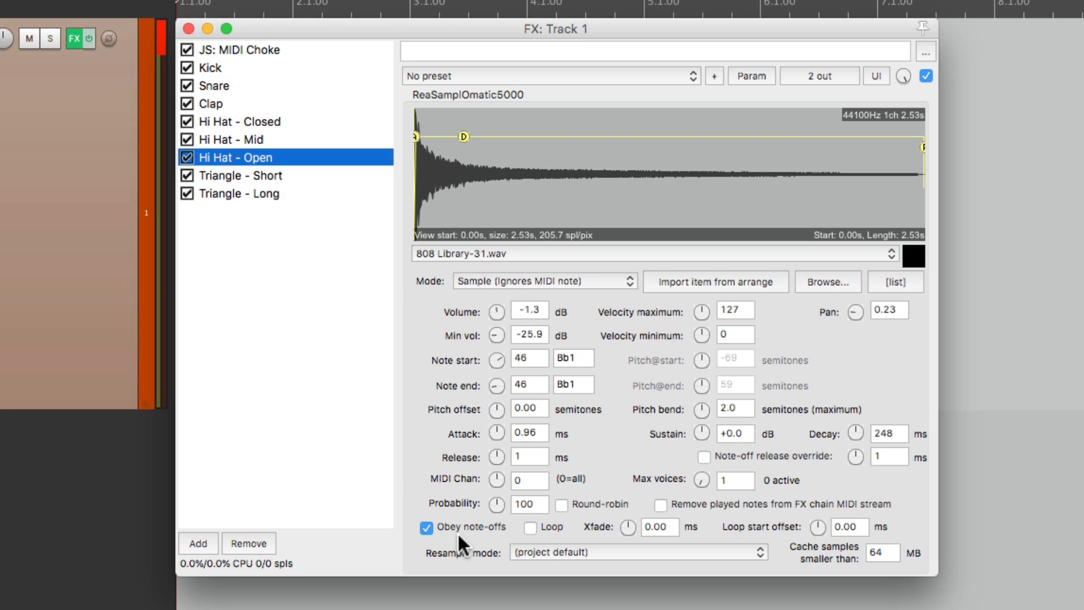
Step: Toggle the open hi-hat's 'Obey note-offs' off and back on to compare choke behaviour
{"action": "left_click", "coordinate": [425, 526]}
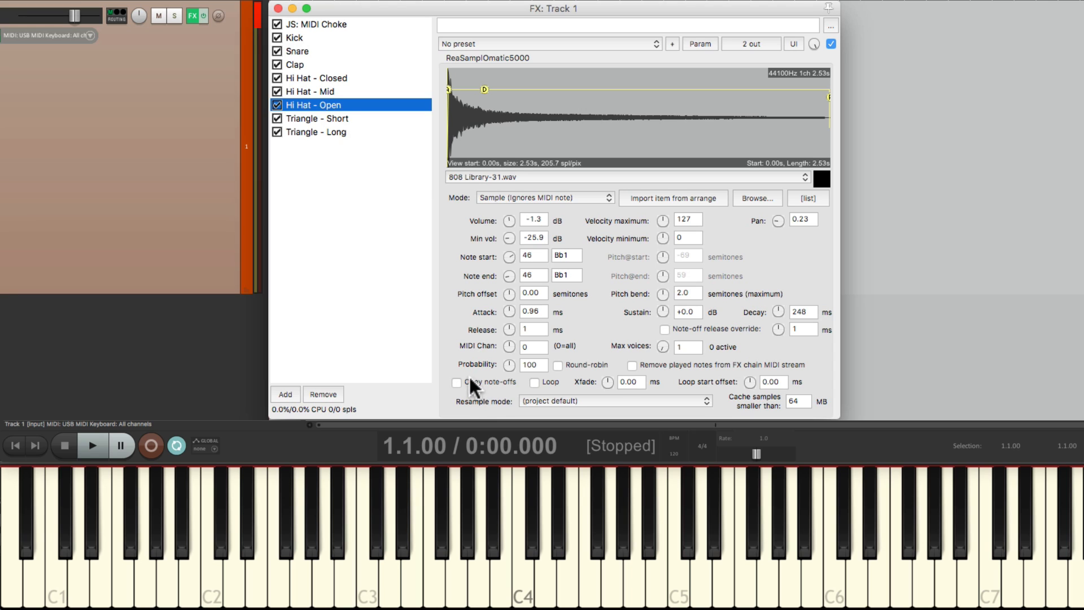
{"action": "left_click", "coordinate": [456, 382]}
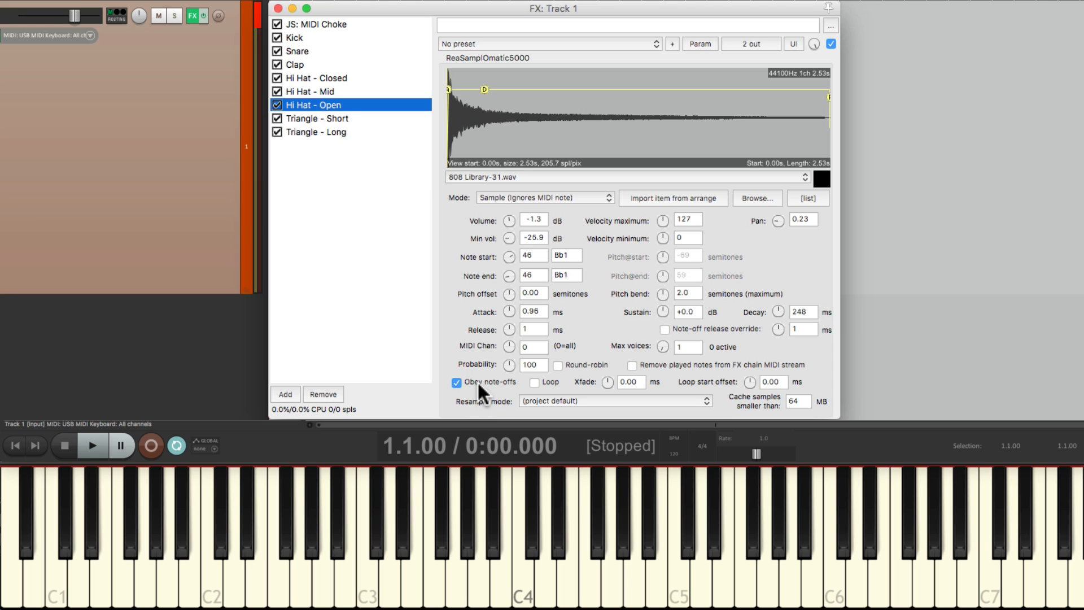
{"action": "mouse_move", "coordinate": [492, 390]}
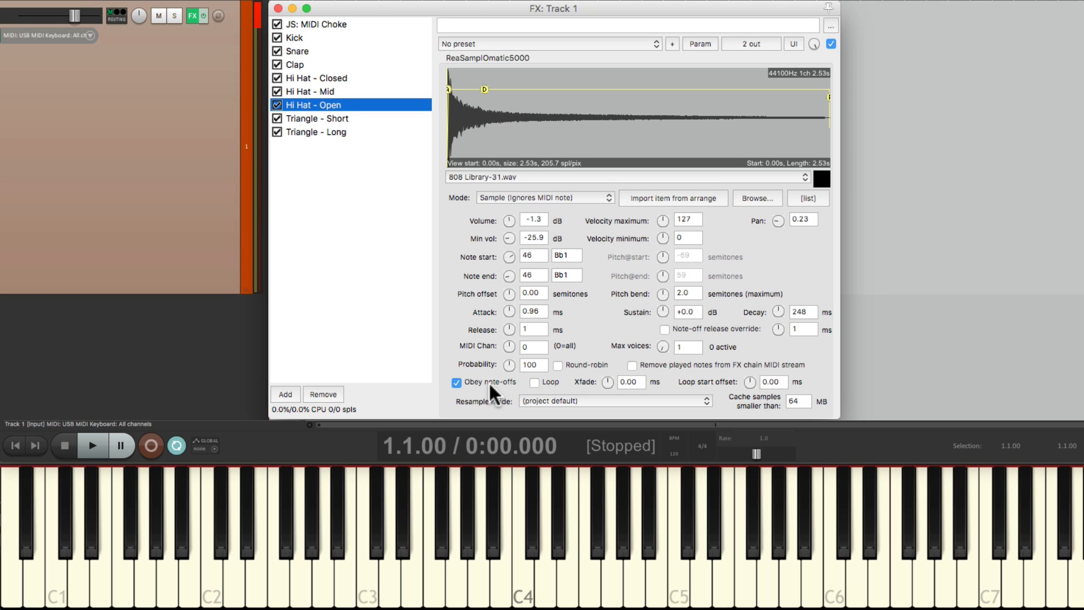
{"action": "mouse_move", "coordinate": [280, 29]}
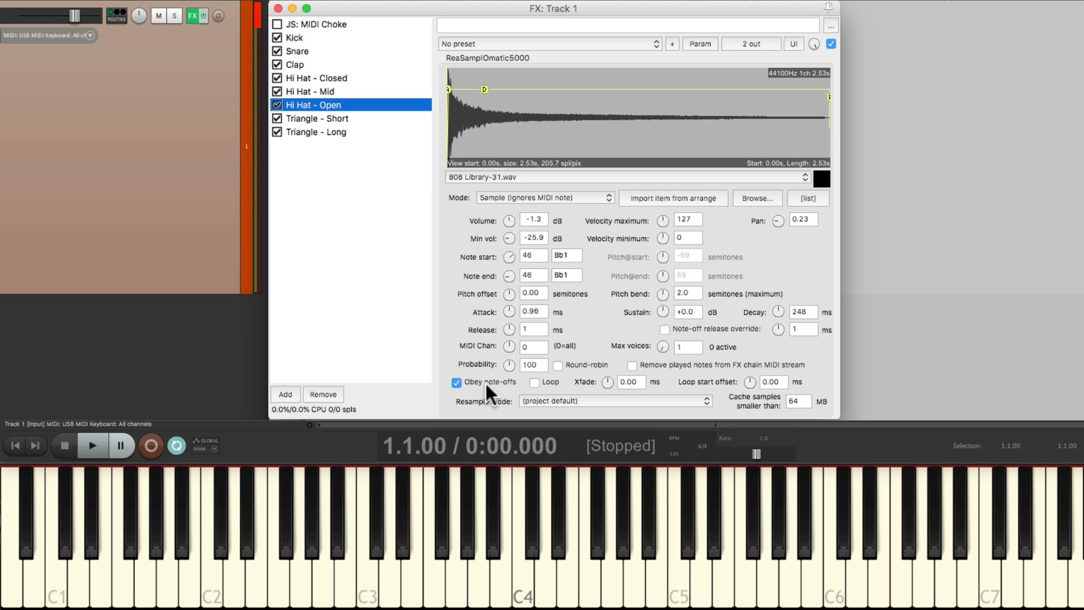
{"action": "mouse_move", "coordinate": [286, 34]}
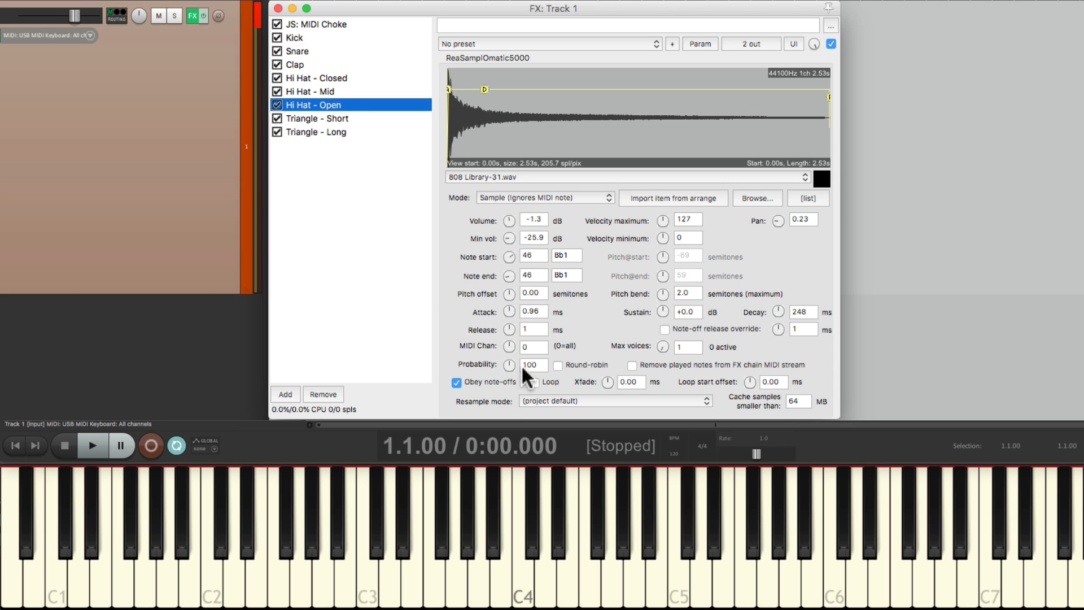
{"action": "mouse_move", "coordinate": [510, 404]}
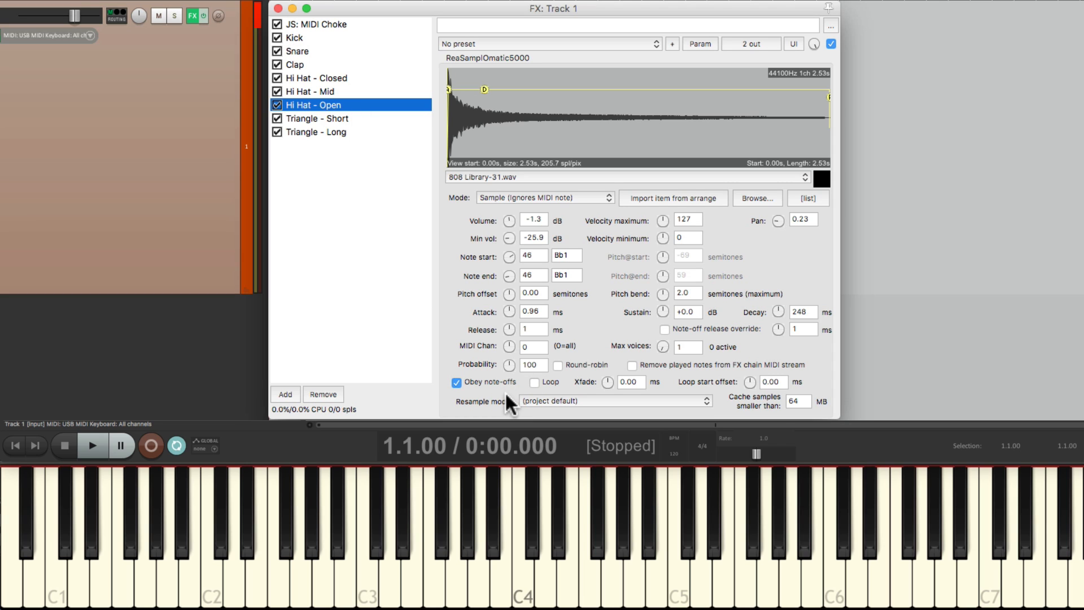
{"action": "left_click", "coordinate": [648, 525]}
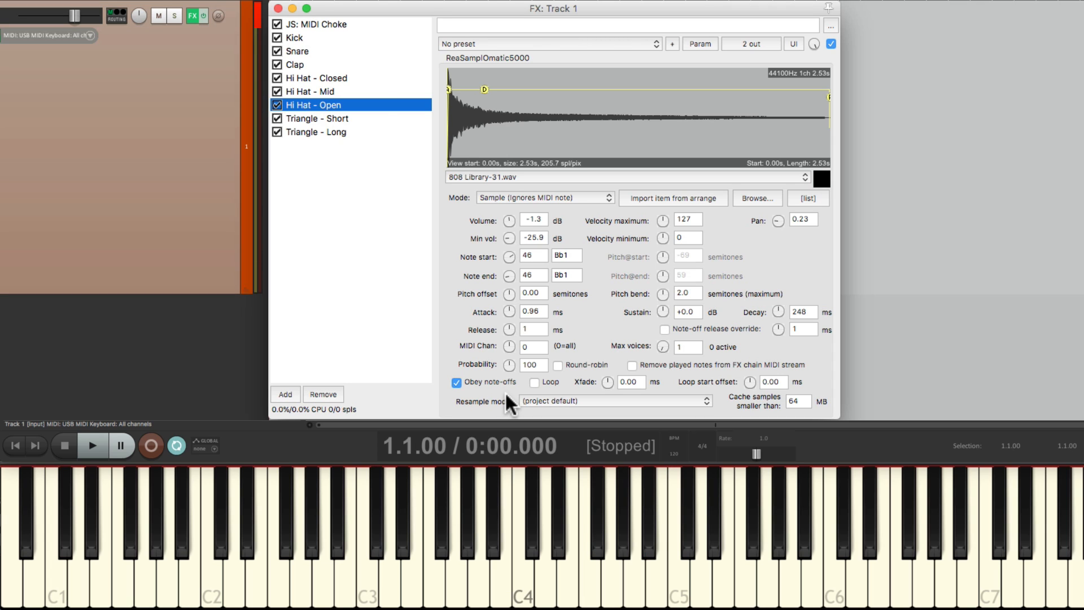
Step: Review the MIDI Choke parameters, then view the short and long triangle samplers
{"action": "left_click", "coordinate": [321, 23]}
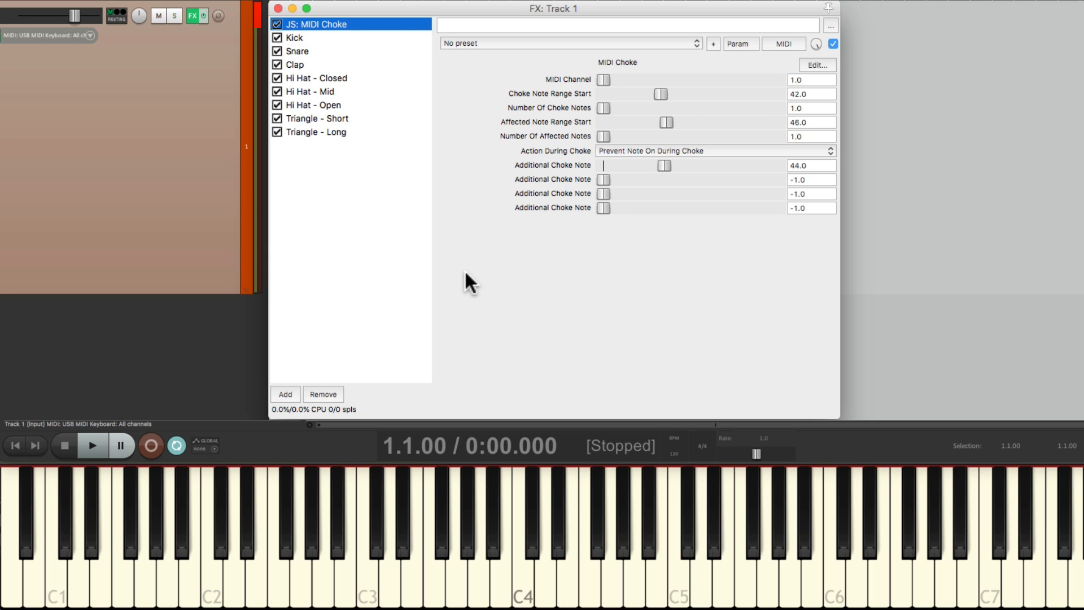
{"action": "mouse_move", "coordinate": [754, 139]}
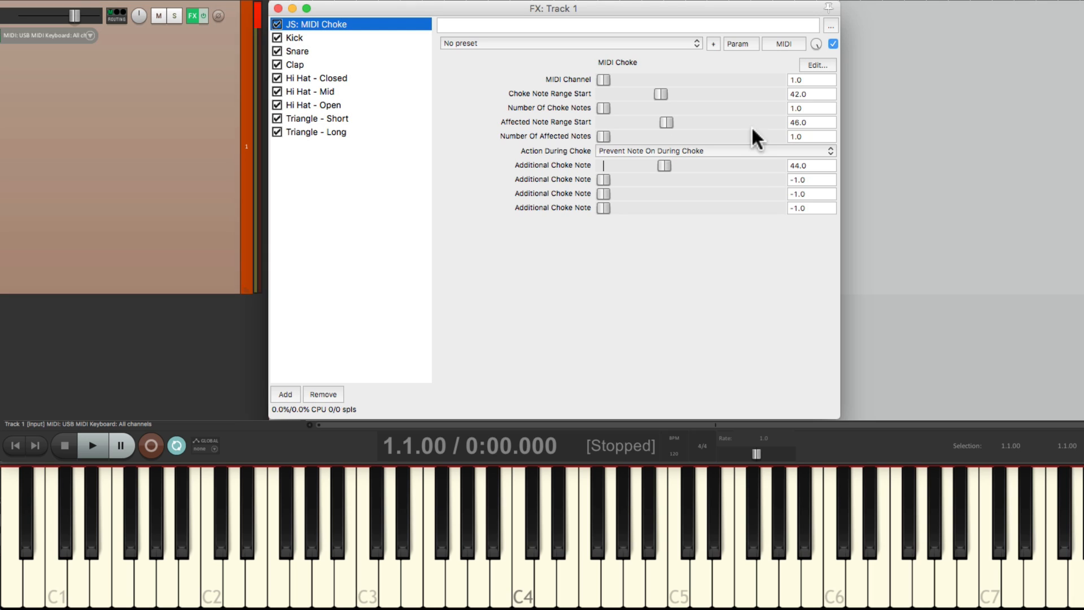
{"action": "mouse_move", "coordinate": [751, 172]}
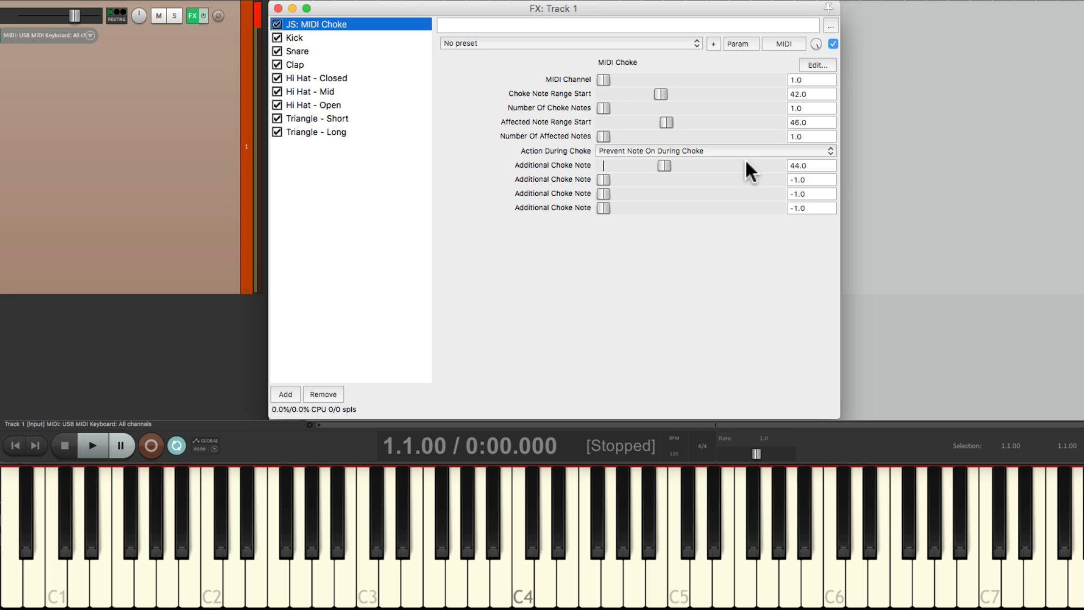
{"action": "left_click", "coordinate": [317, 118]}
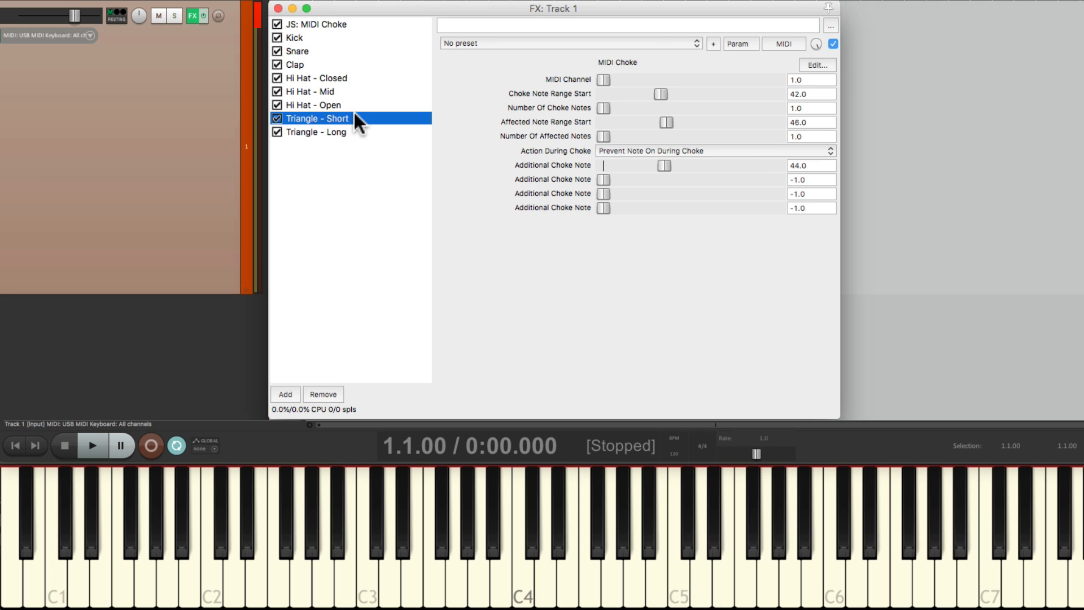
{"action": "left_click", "coordinate": [320, 132]}
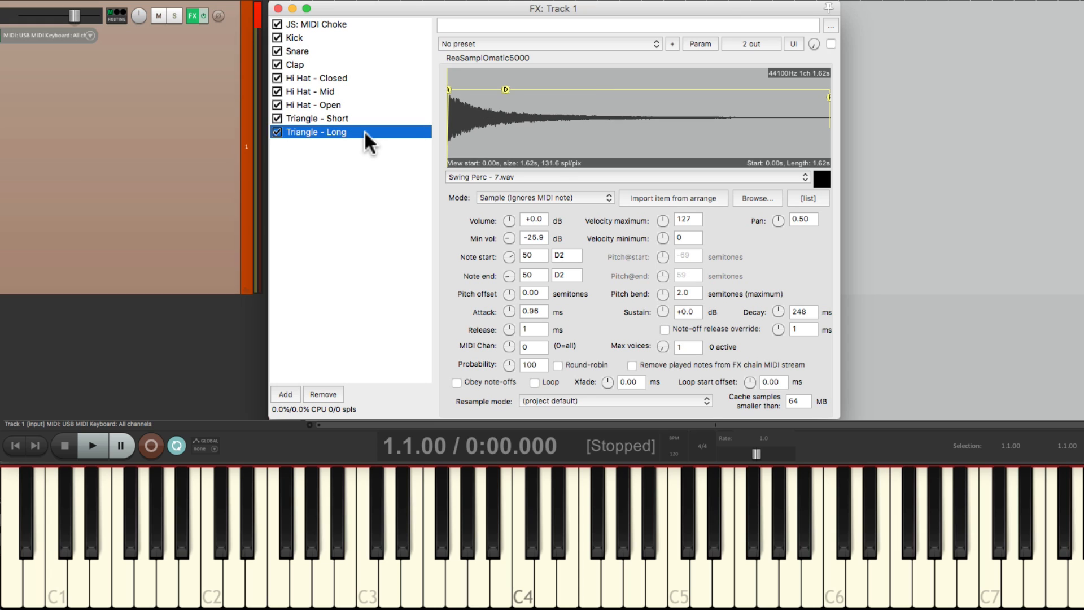
{"action": "left_click", "coordinate": [831, 44]}
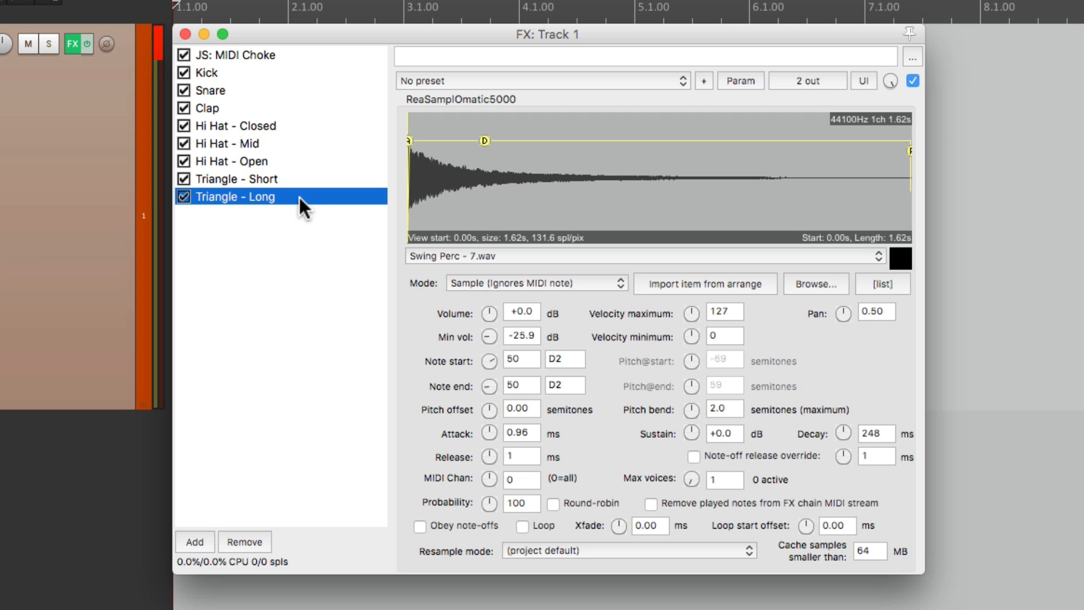
Step: Add a second JS: MIDI Choke using the 'midi choke' filter
{"action": "left_click", "coordinate": [194, 542]}
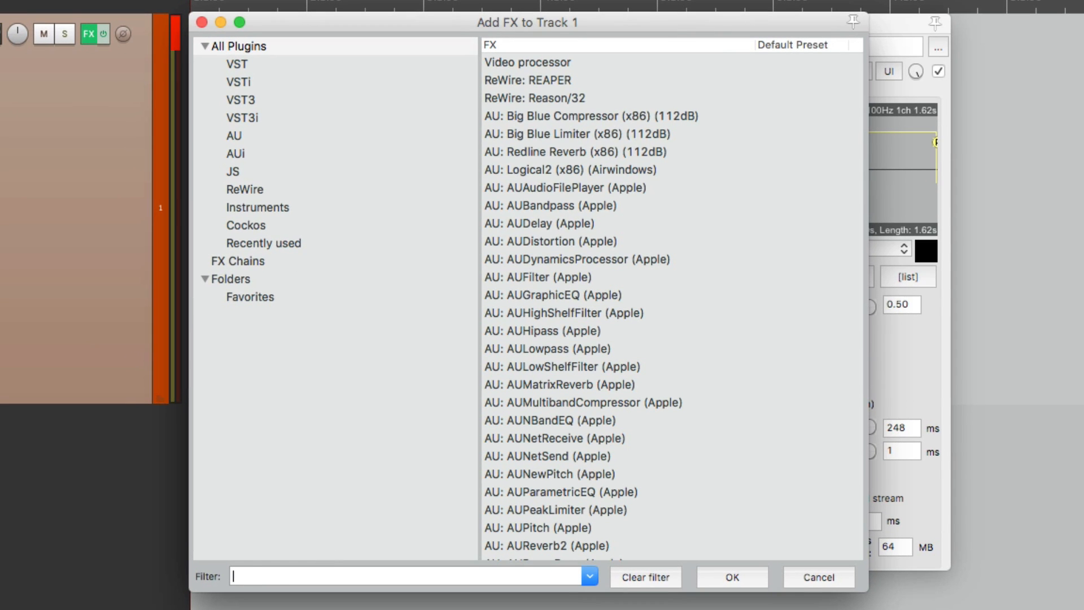
{"action": "type", "text": "midi choke"}
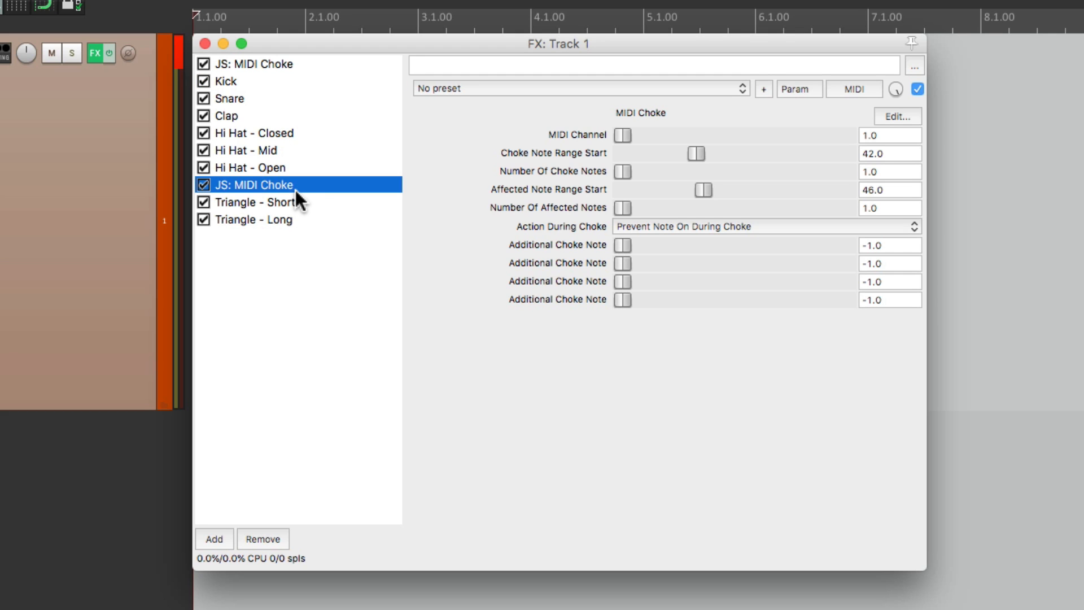
Step: Make Triangle - Long obey note-offs and check the short triangle's note number
{"action": "left_click", "coordinate": [266, 219]}
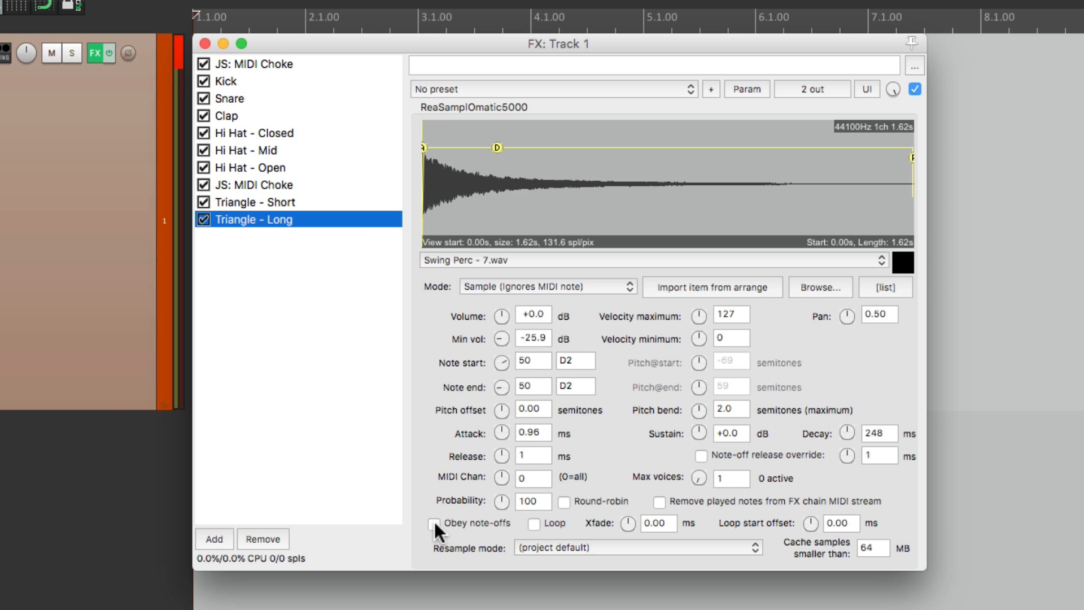
{"action": "left_click", "coordinate": [435, 523]}
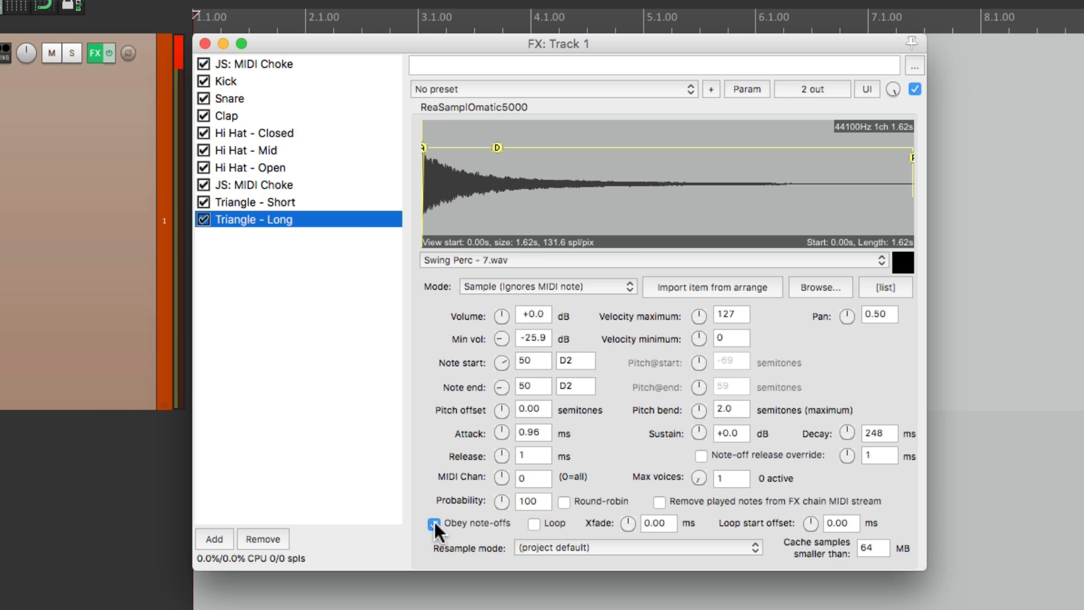
{"action": "left_click", "coordinate": [262, 185]}
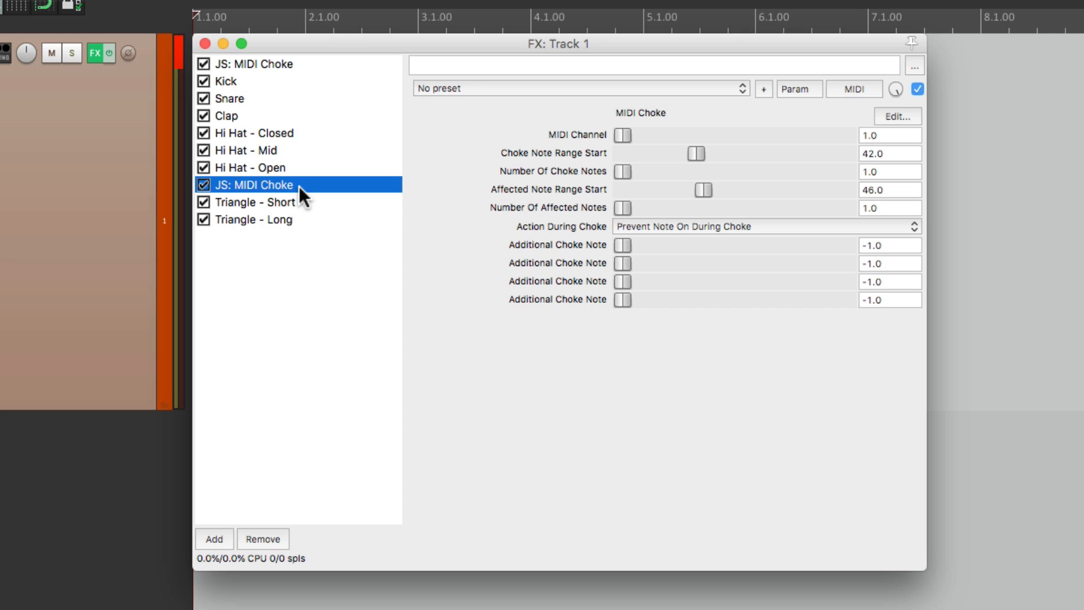
{"action": "mouse_move", "coordinate": [874, 162]}
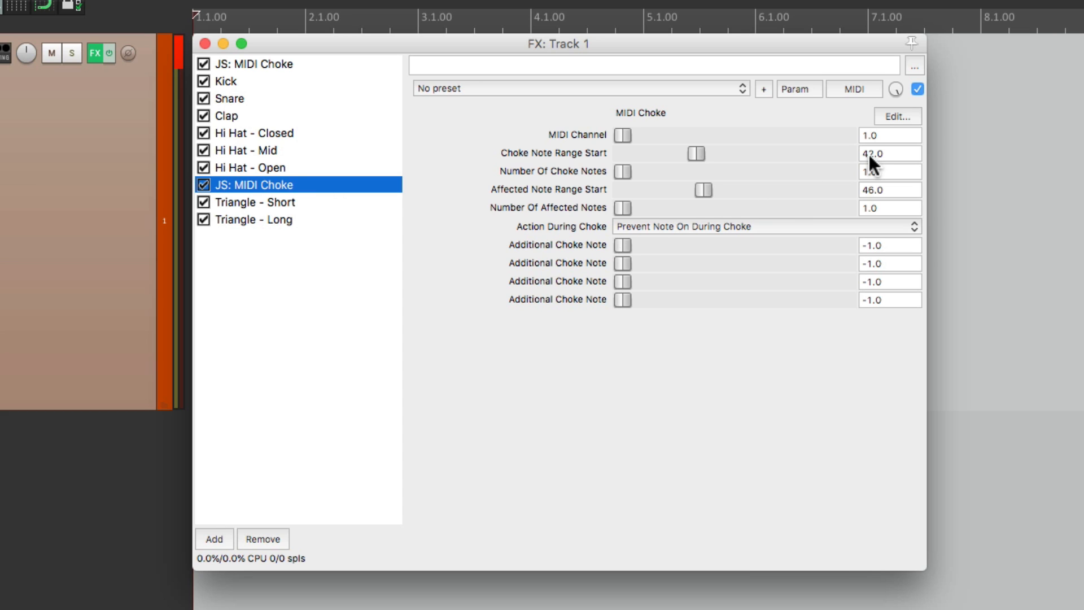
{"action": "left_click", "coordinate": [257, 200]}
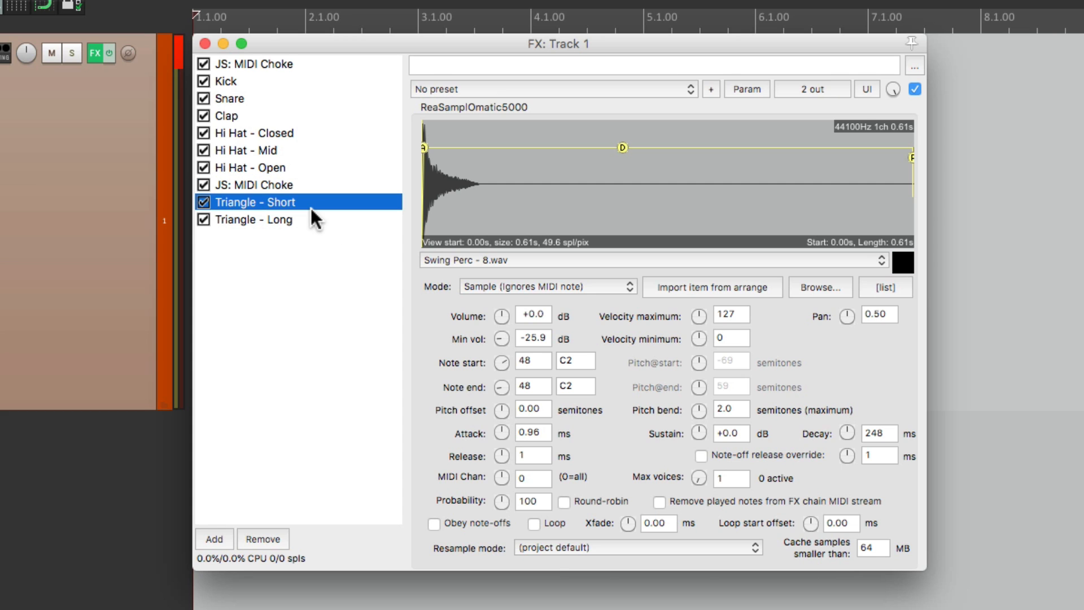
{"action": "mouse_move", "coordinate": [577, 365]}
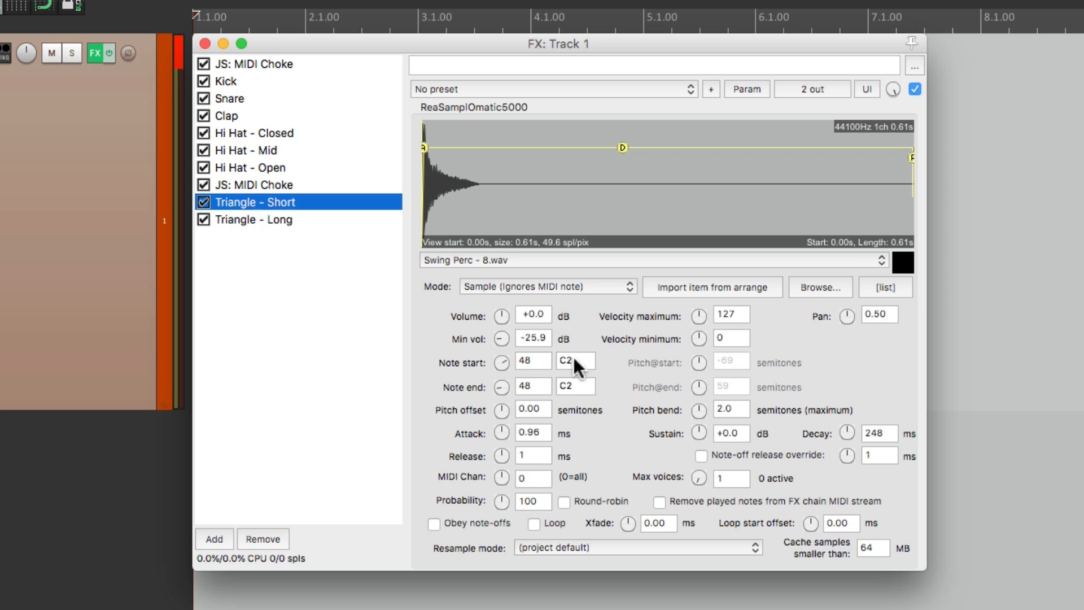
Step: Set the second MIDI Choke to choke note 48 and affected note 50
{"action": "left_click", "coordinate": [254, 185]}
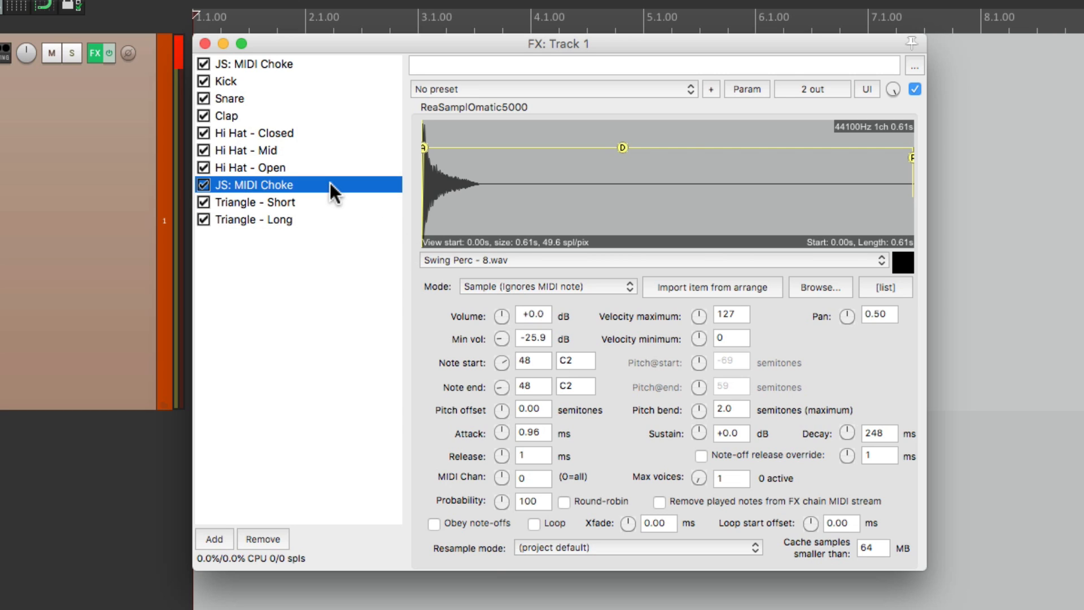
{"action": "left_click", "coordinate": [253, 184]}
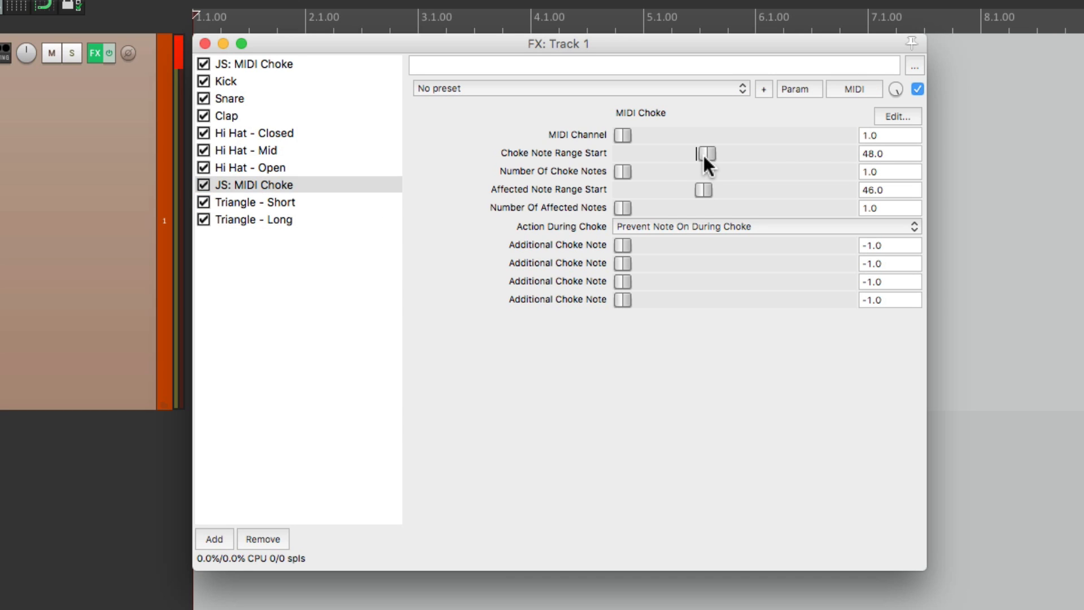
{"action": "left_click", "coordinate": [266, 220]}
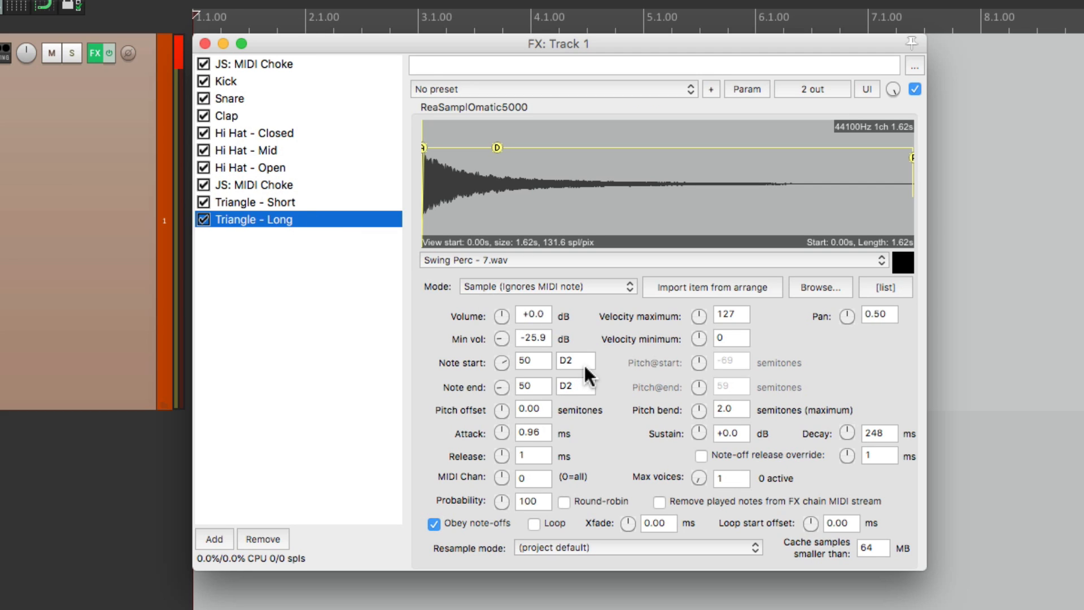
{"action": "mouse_move", "coordinate": [336, 190]}
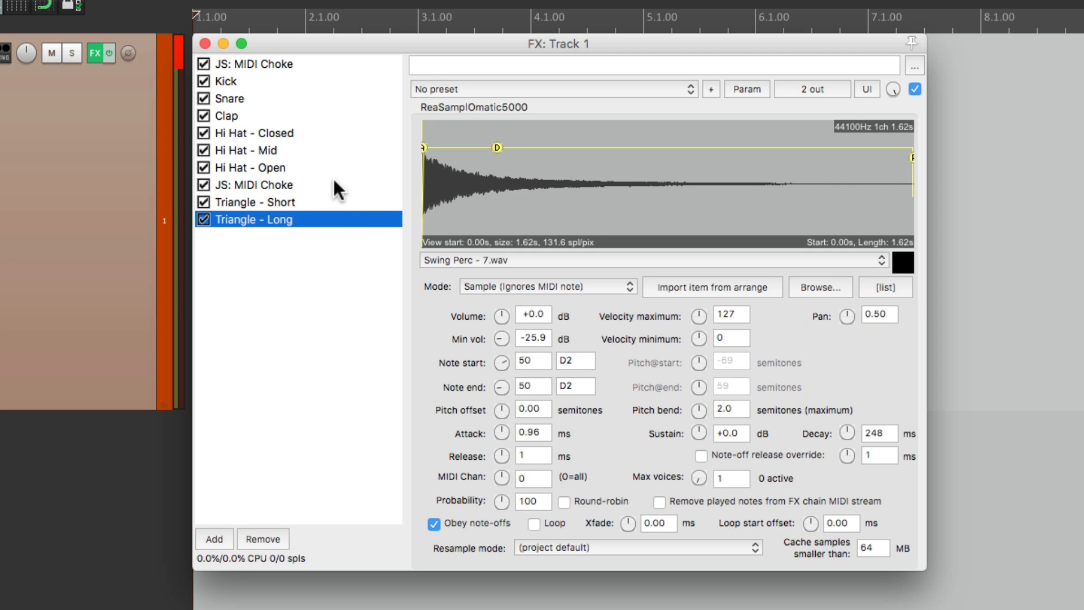
{"action": "left_click", "coordinate": [256, 184]}
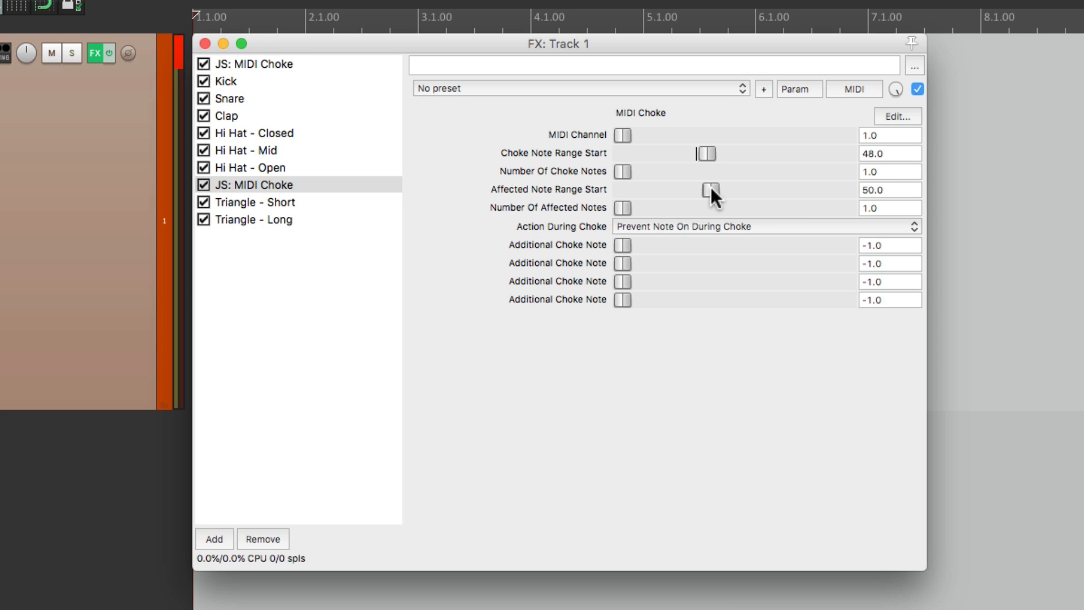
{"action": "mouse_move", "coordinate": [717, 197]}
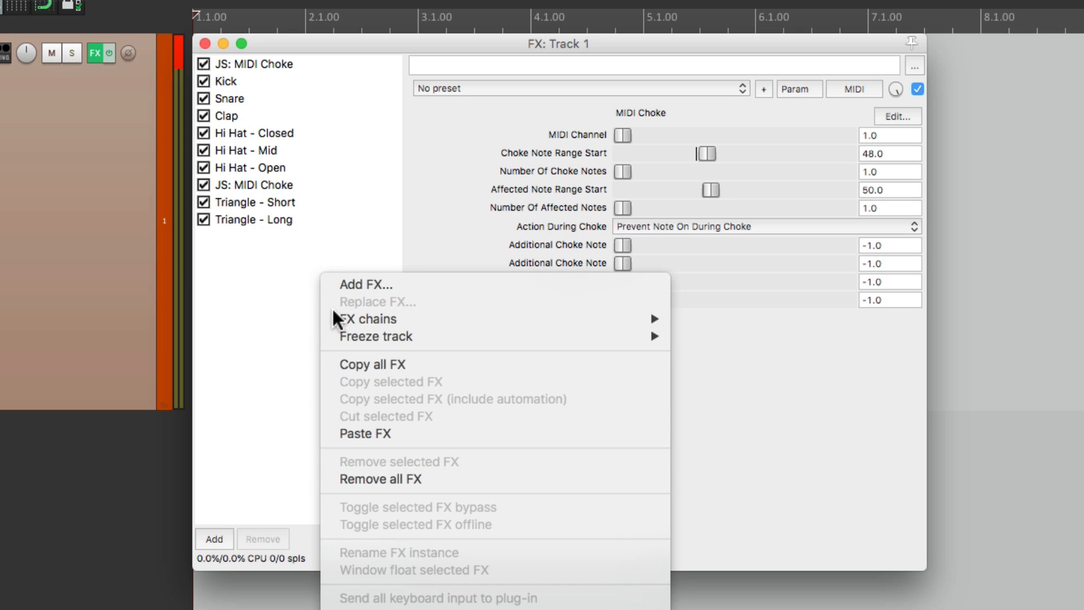
{"action": "mouse_move", "coordinate": [366, 318]}
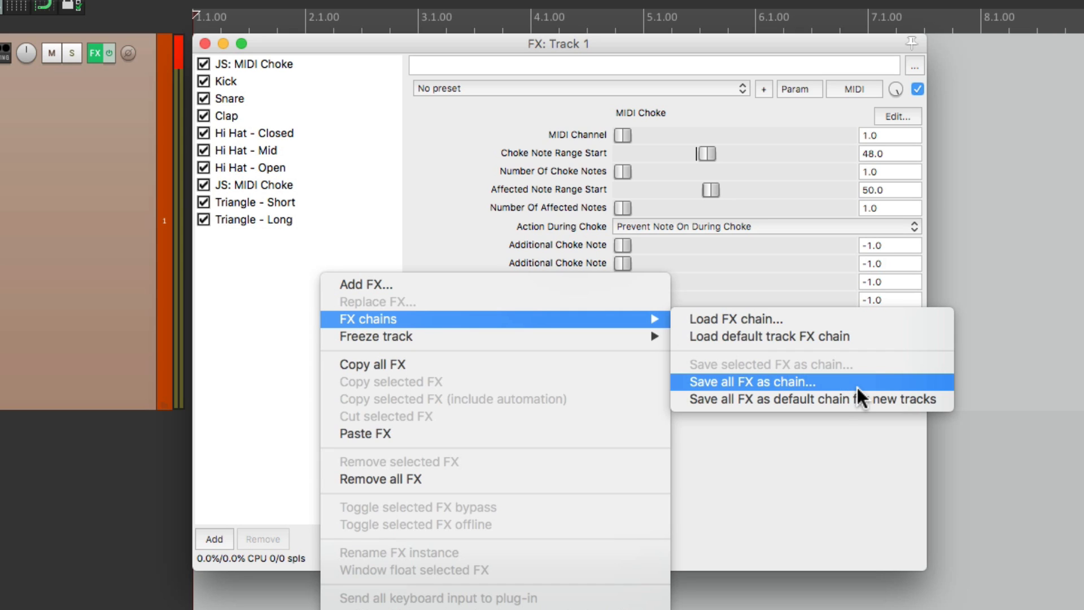
Step: Save all the track's FX, including both MIDI Choke plugins, as an FX chain
{"action": "left_click", "coordinate": [750, 382]}
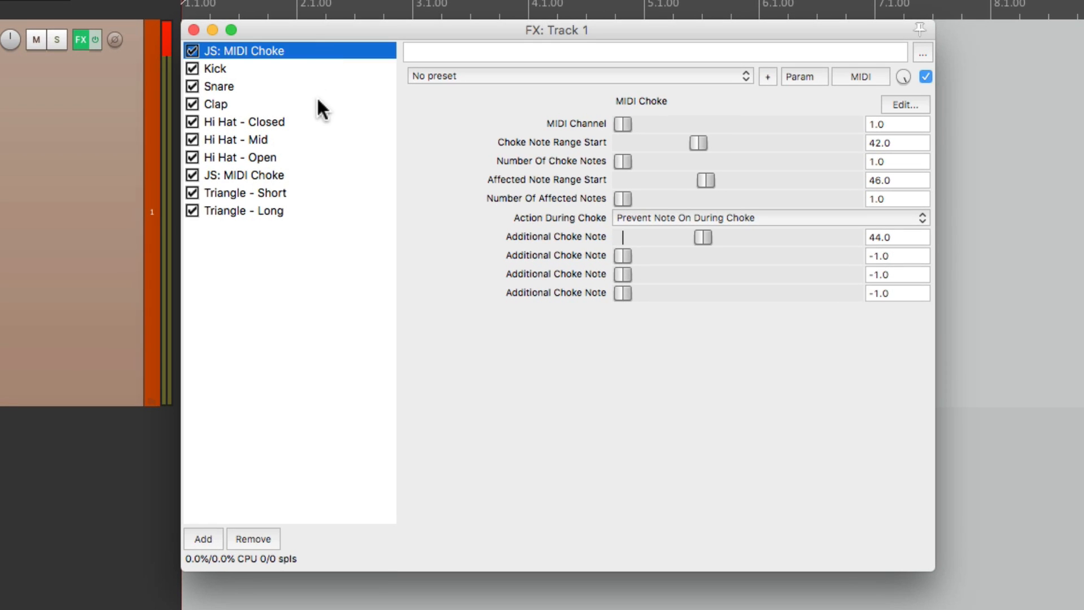
{"action": "mouse_move", "coordinate": [308, 129]}
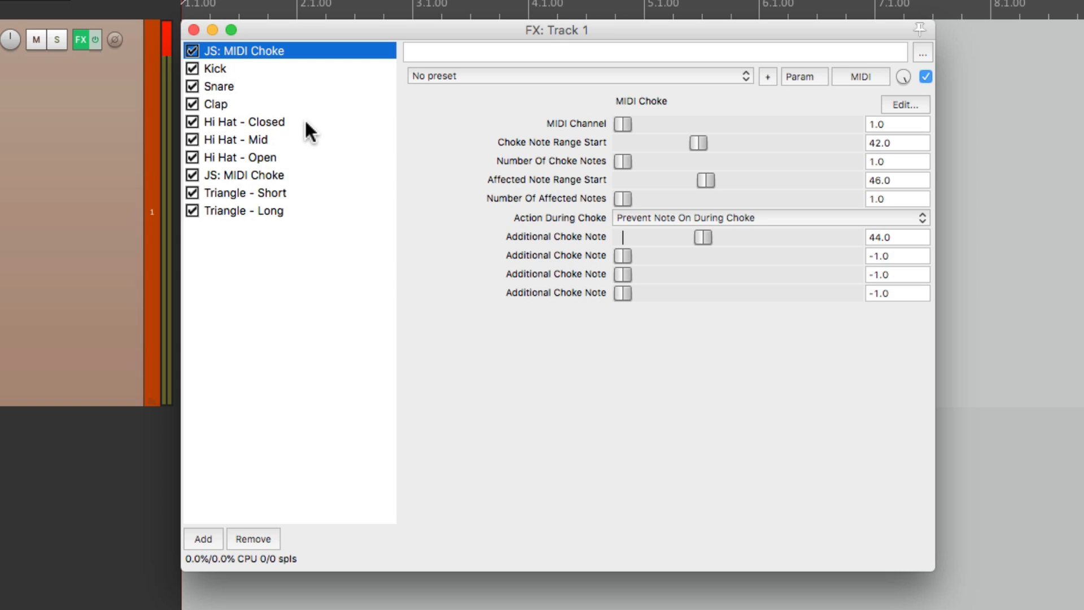